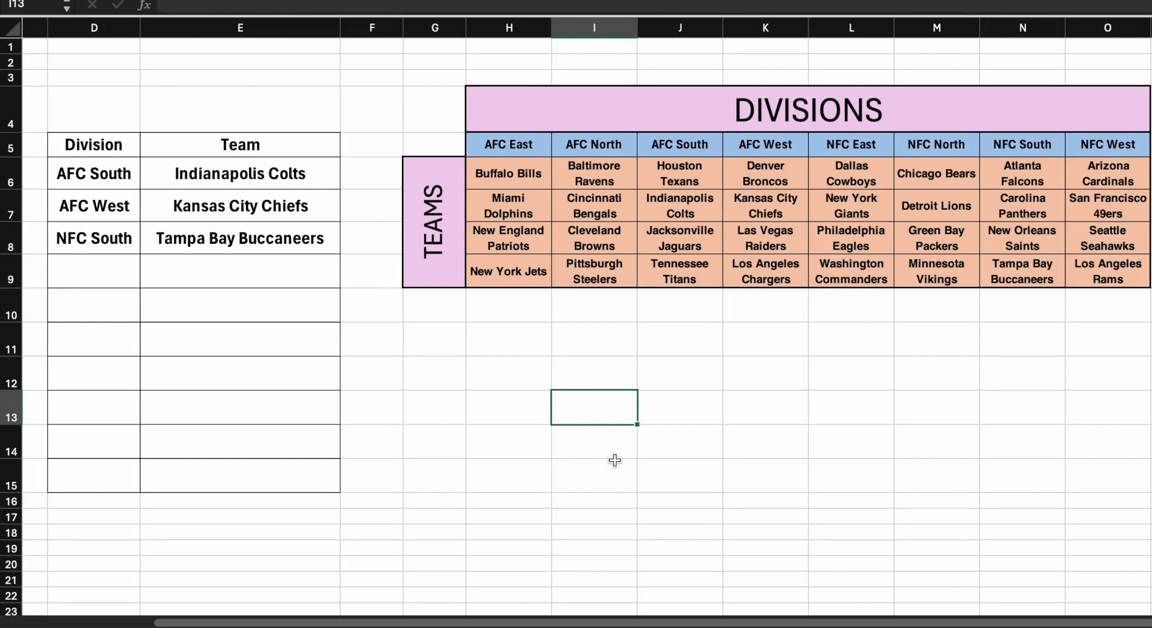
pyautogui.moveTo(151, 259)
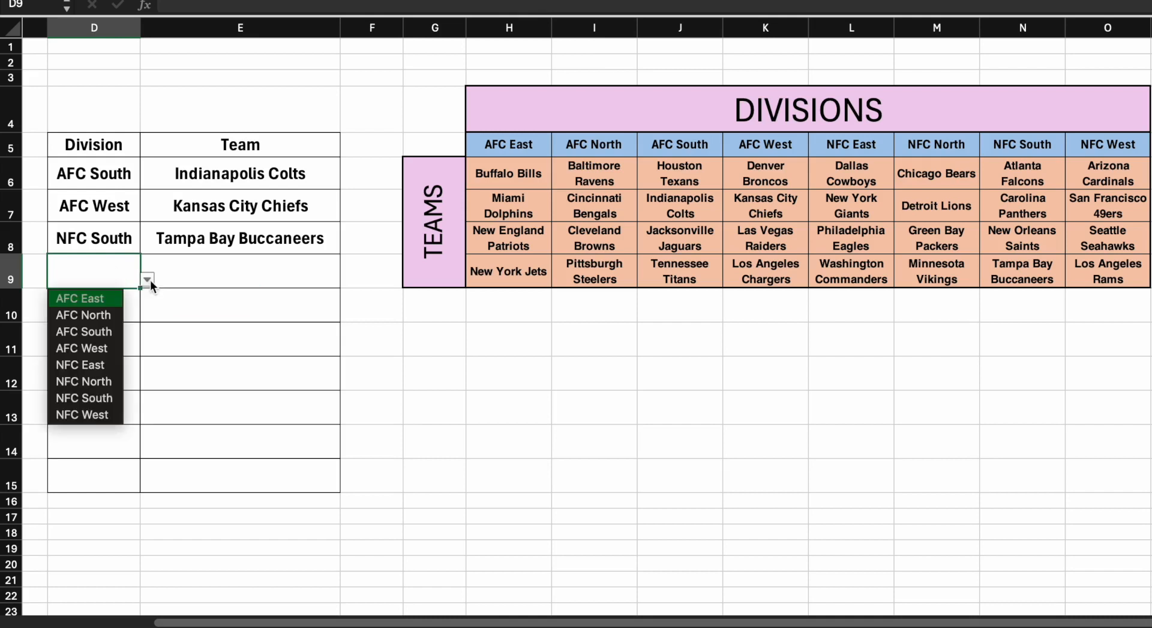
pyautogui.moveTo(84, 381)
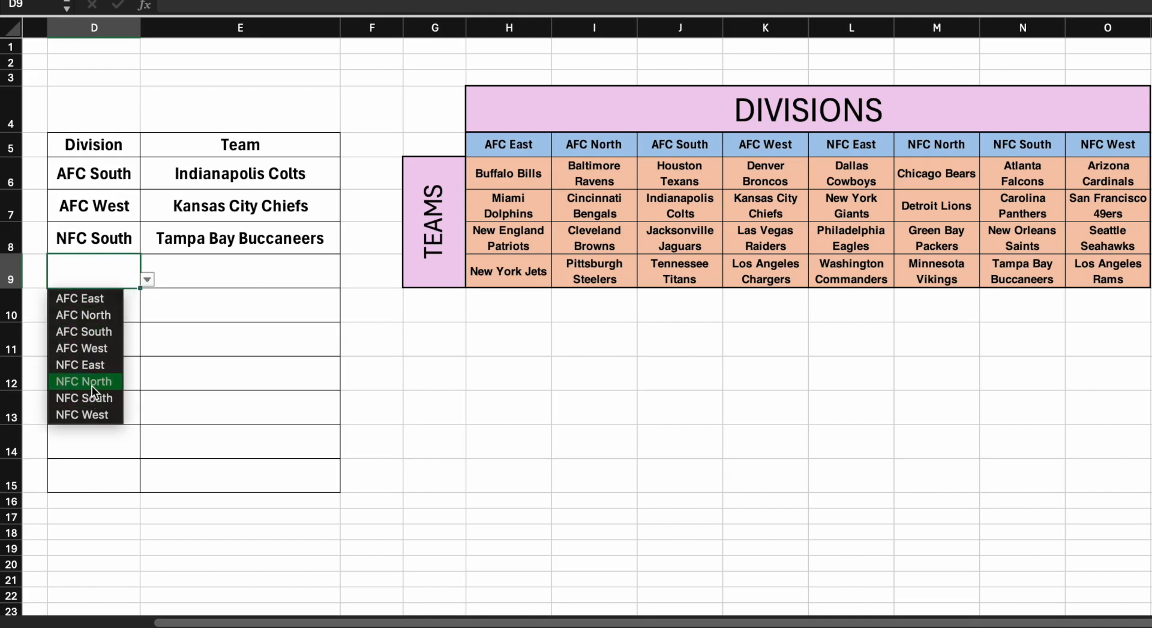
# Add NFC North with Green Bay Packers as the row 9 division–team pair
pyautogui.click(84, 381)
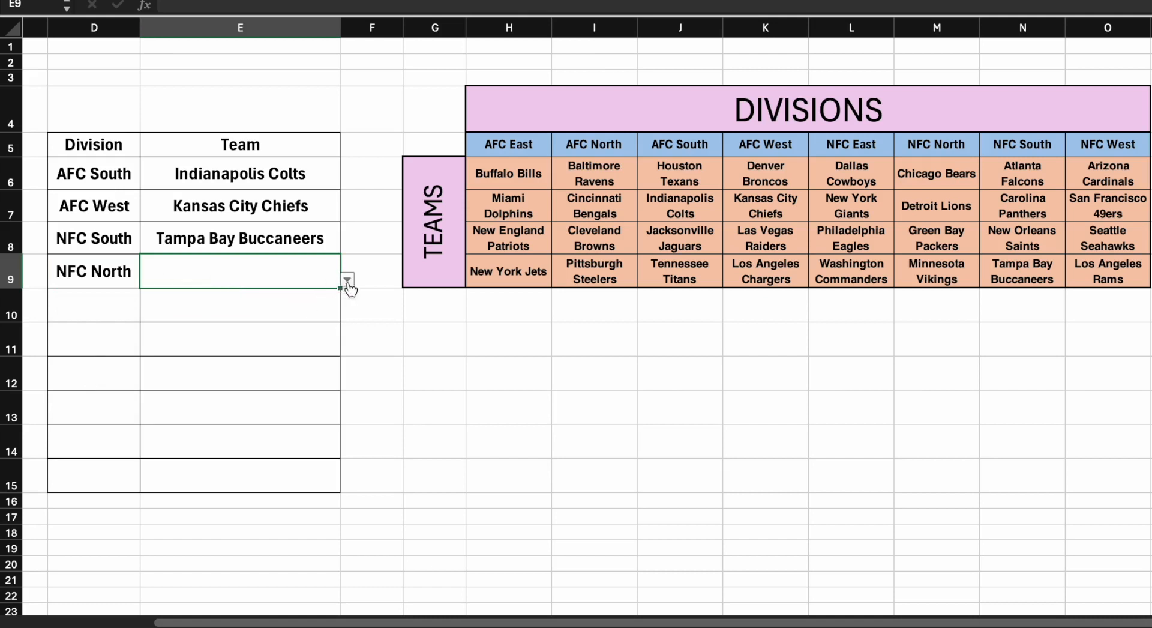
pyautogui.click(347, 280)
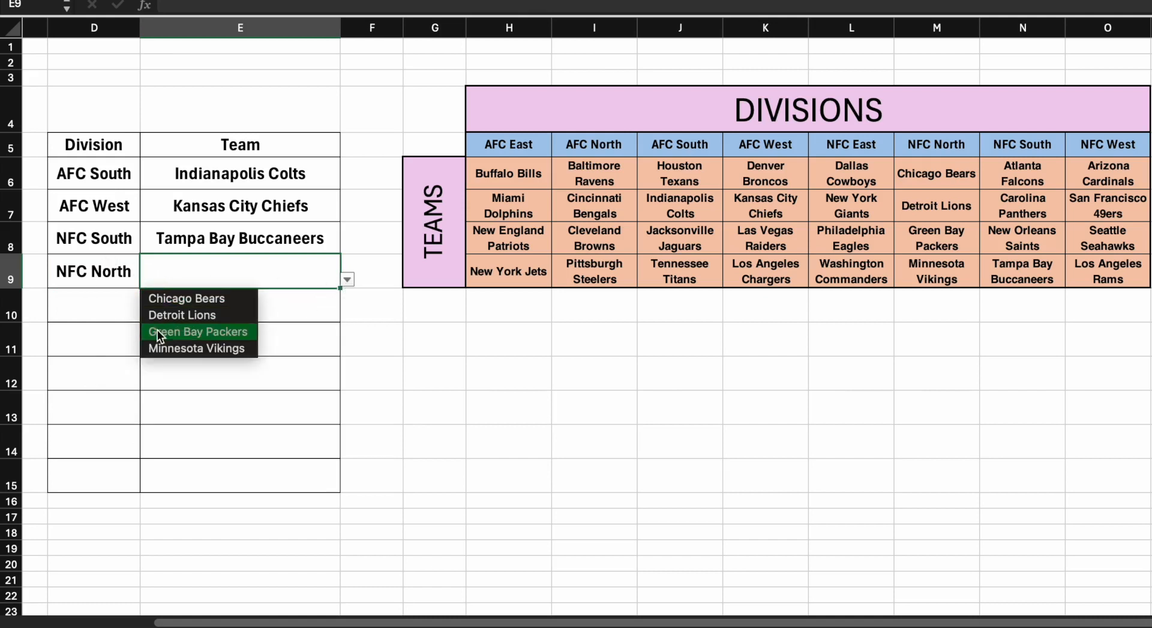
pyautogui.click(198, 331)
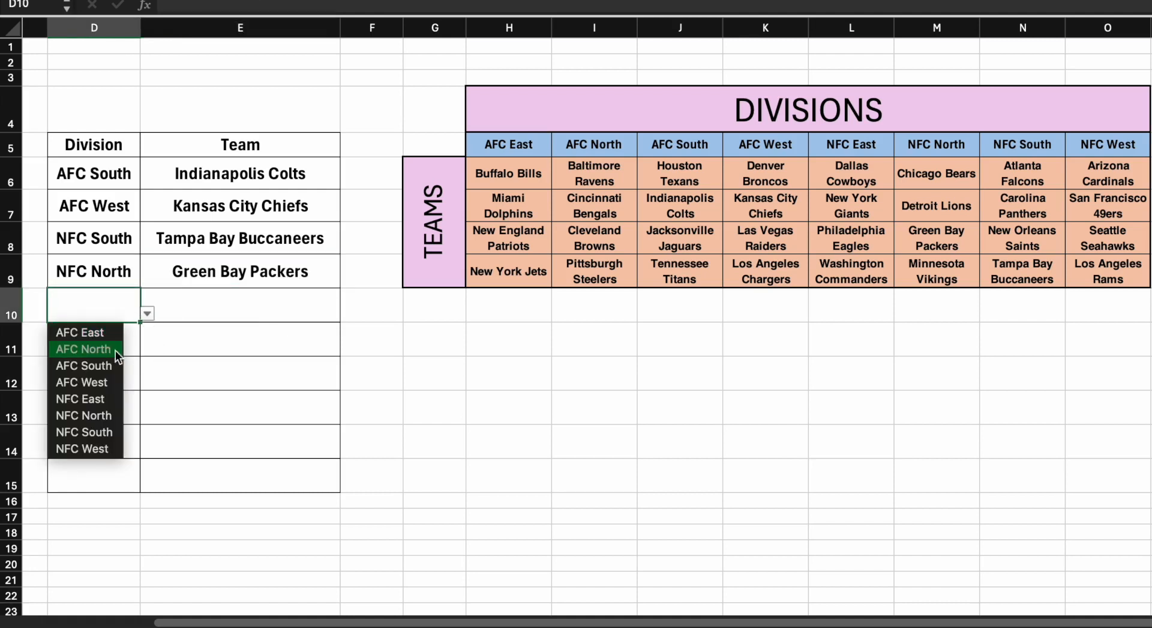
pyautogui.moveTo(92, 375)
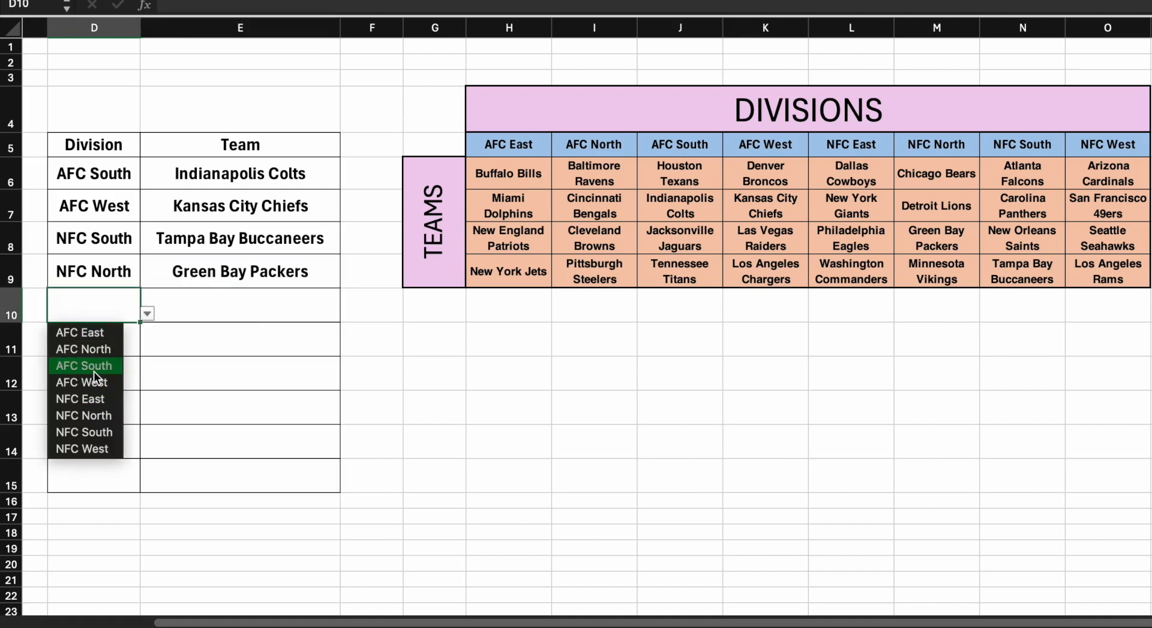
# Add AFC South with Tennessee Titans as the row 10 division–team pair
pyautogui.click(84, 366)
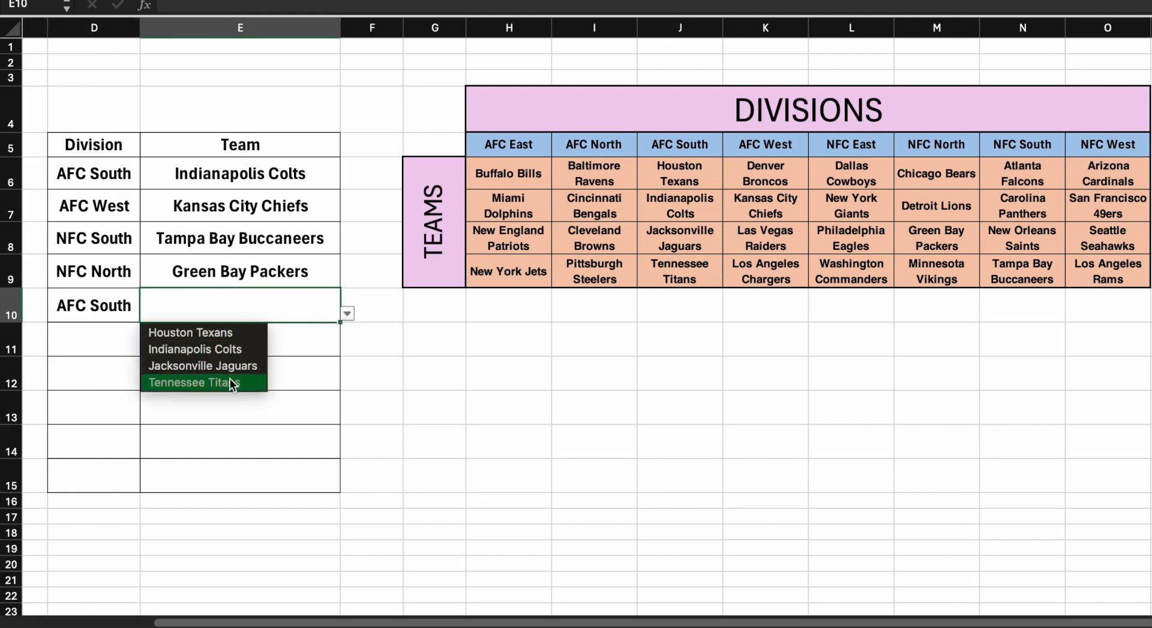
pyautogui.click(202, 383)
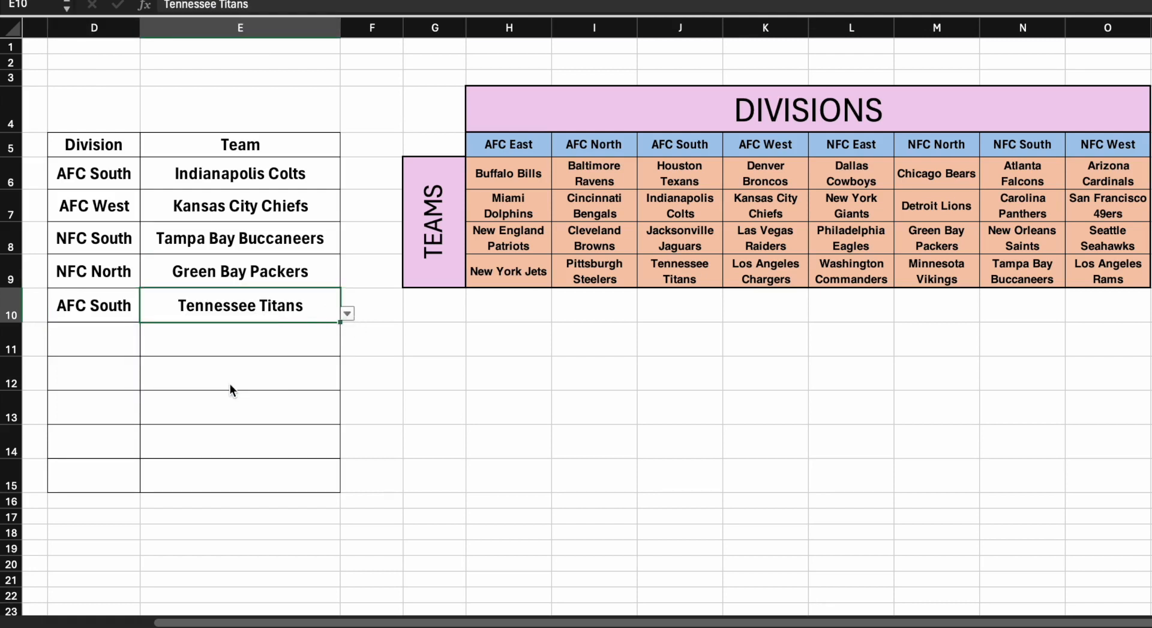
pyautogui.moveTo(90, 611)
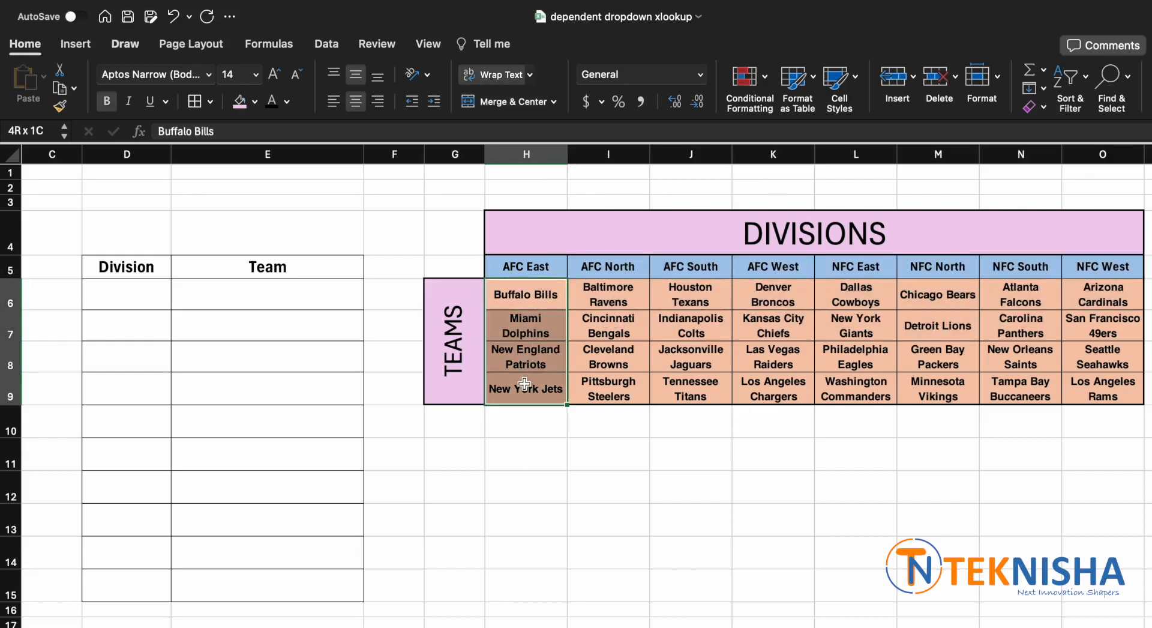
# Select the empty Division input cells D6 through D15
pyautogui.click(525, 294)
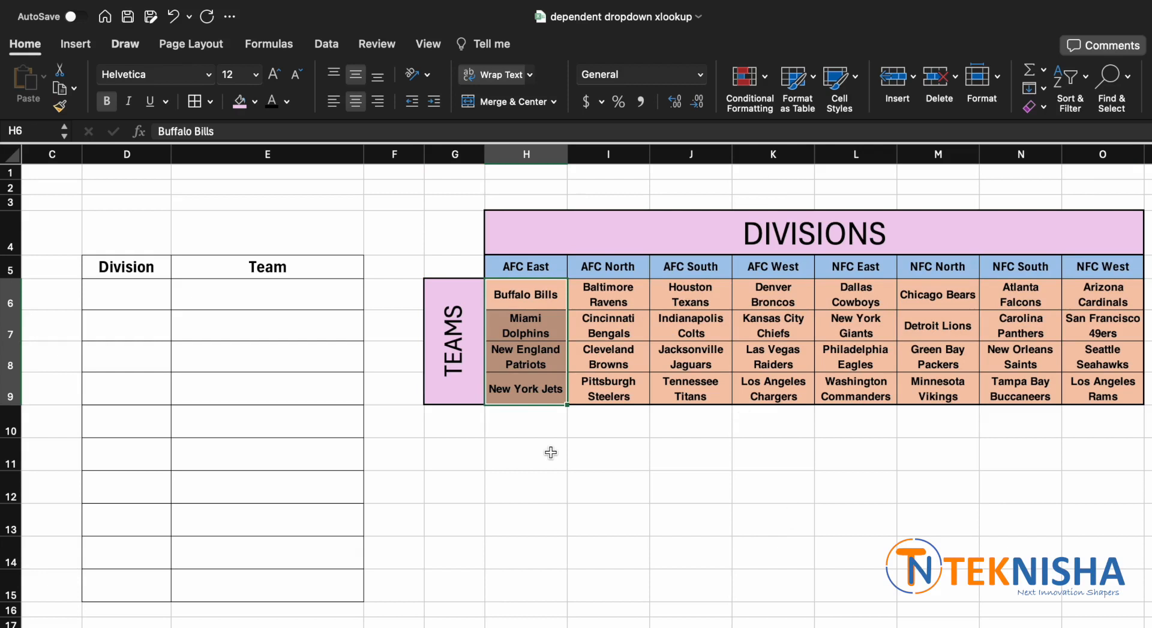
pyautogui.click(126, 295)
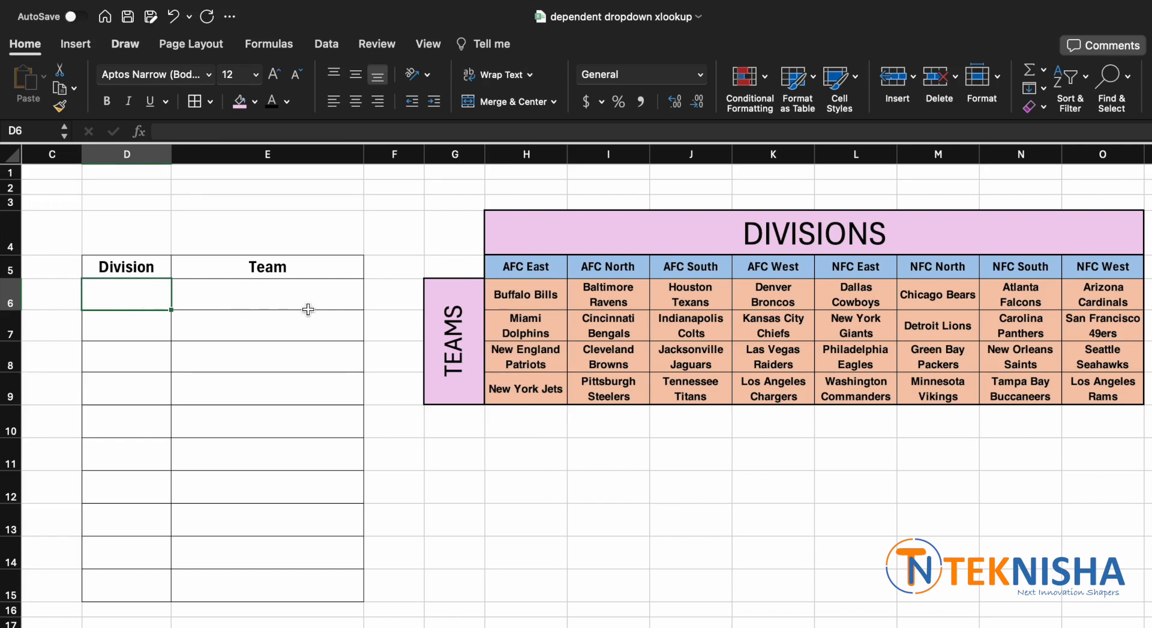
pyautogui.moveTo(566, 411)
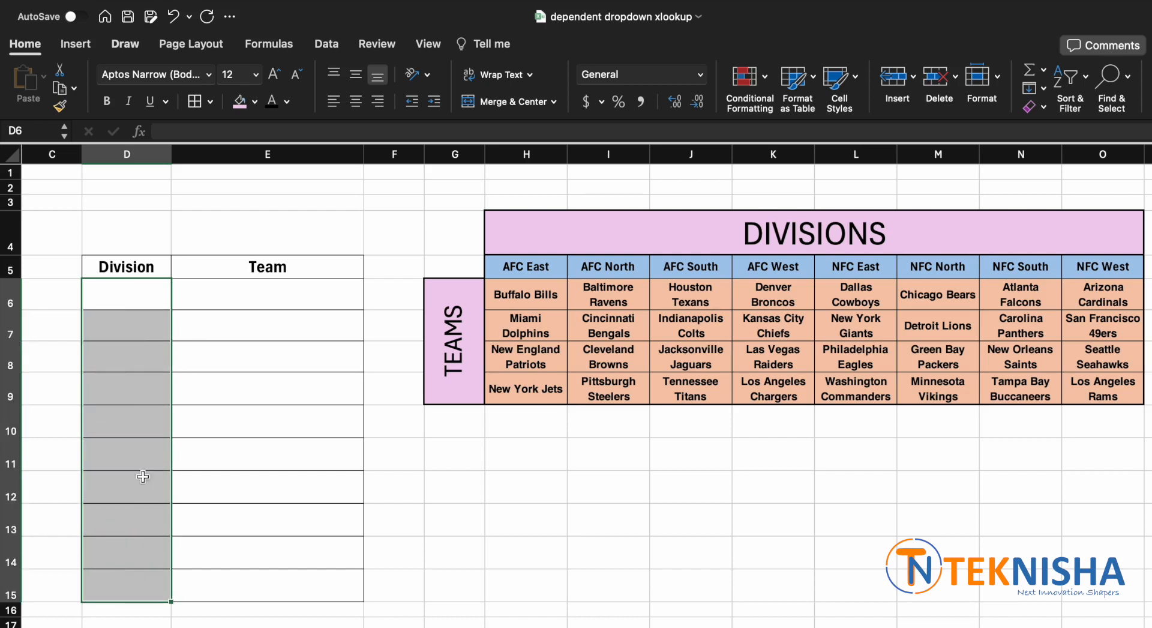
pyautogui.click(268, 356)
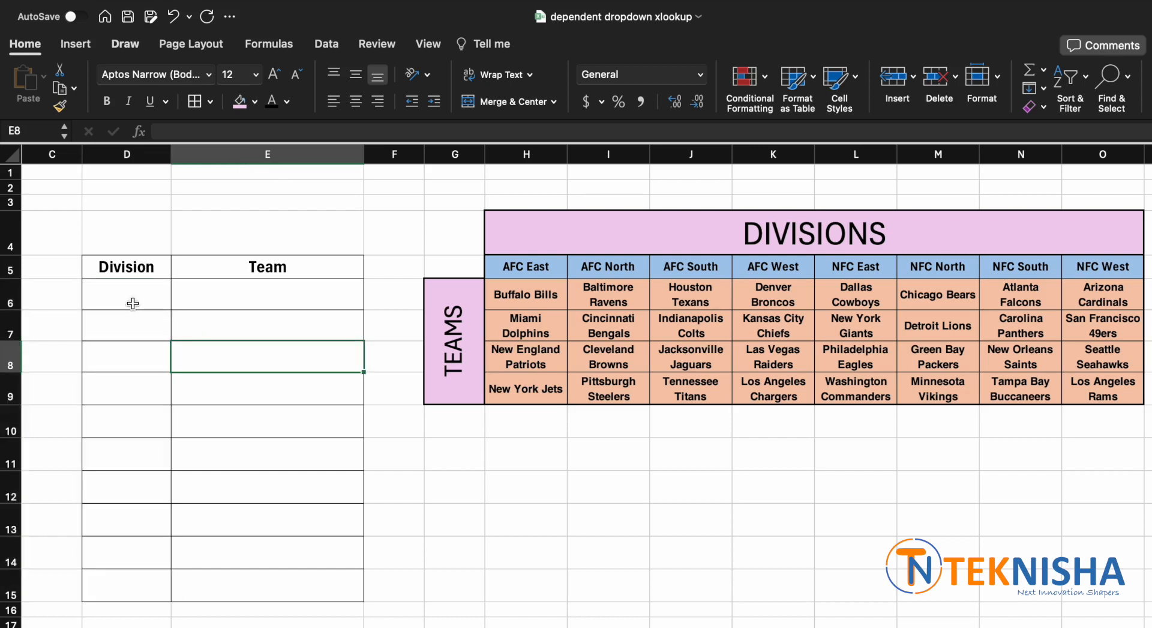
pyautogui.moveTo(126, 294); pyautogui.dragTo(126, 454)
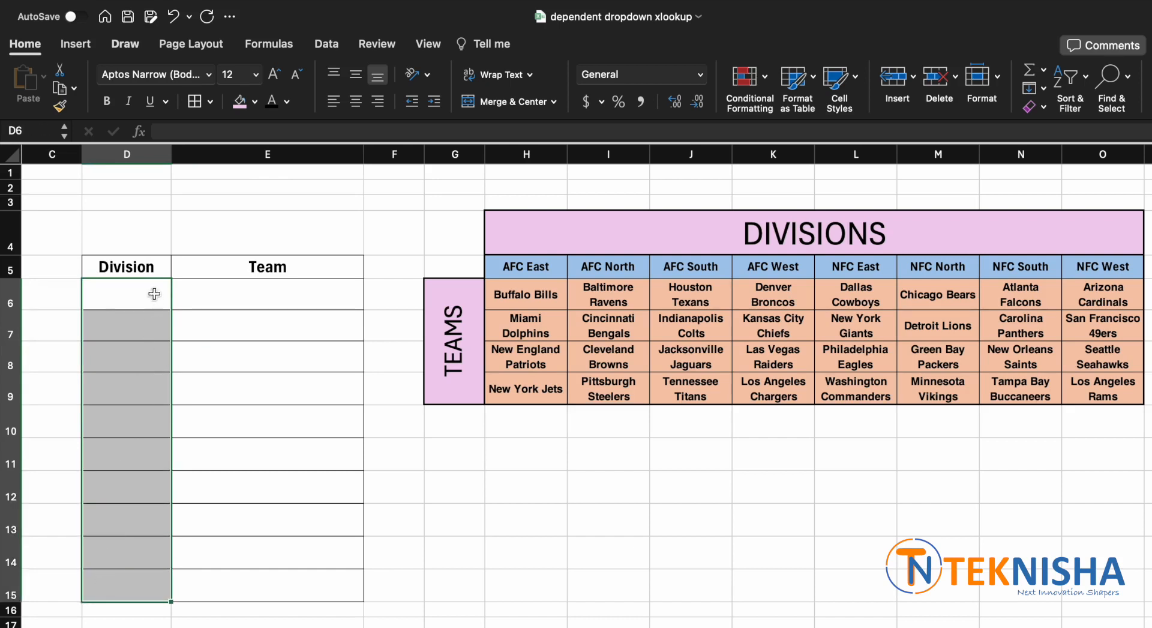
pyautogui.moveTo(121, 415)
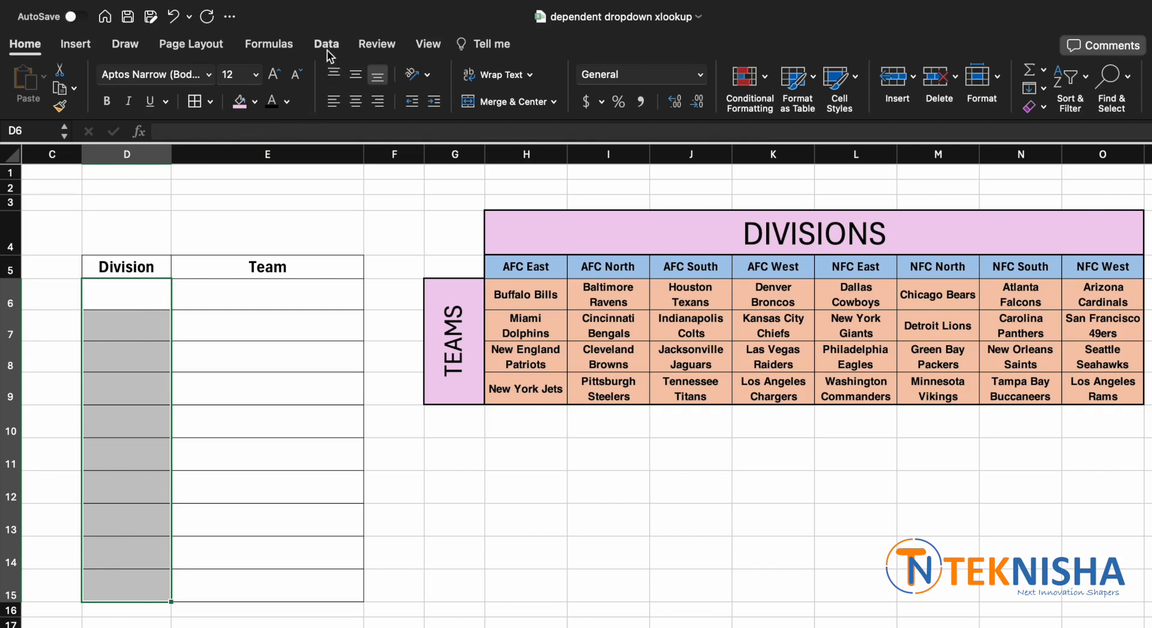
# Apply list data validation to the Division cells sourced from the headers $H$5:$O$5
pyautogui.click(325, 45)
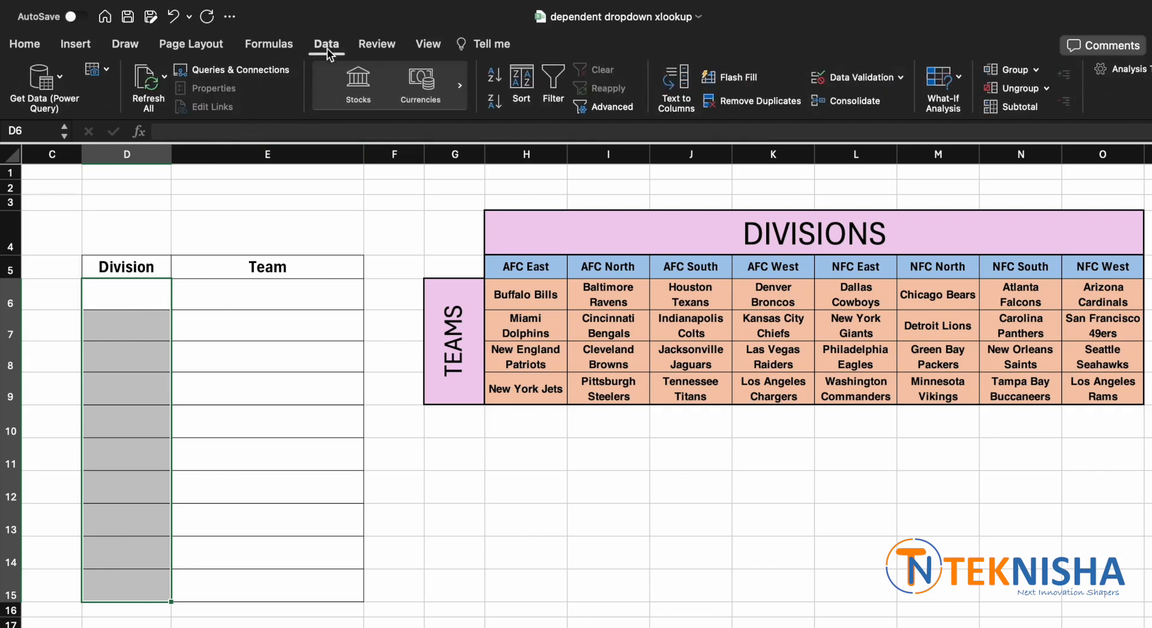
pyautogui.moveTo(858, 77)
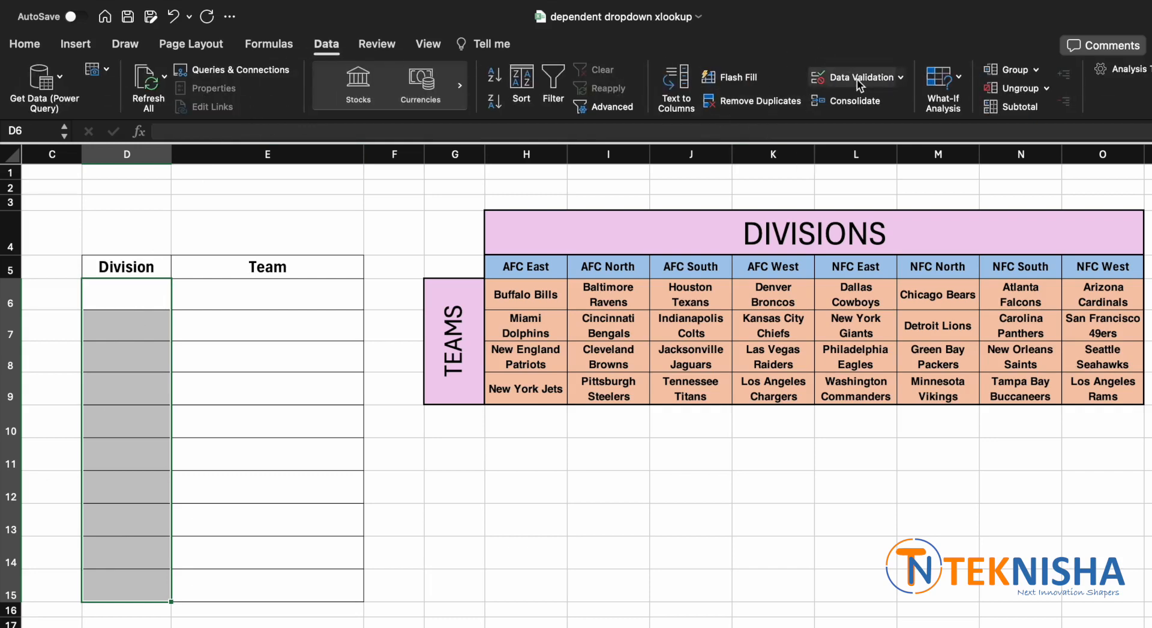
pyautogui.click(859, 77)
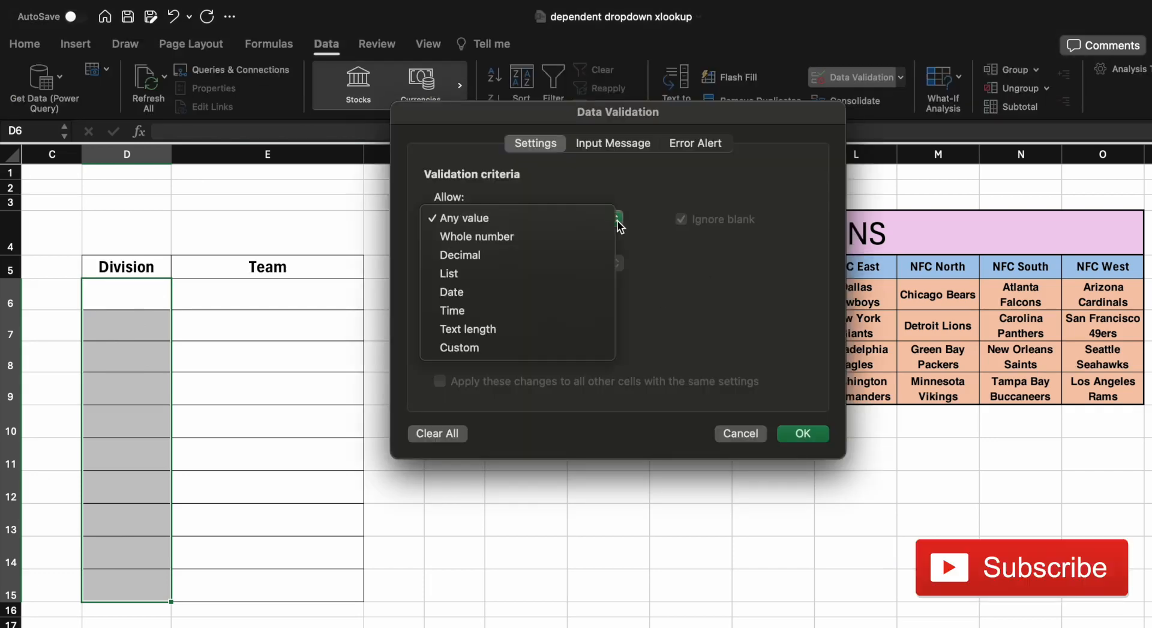
pyautogui.click(449, 274)
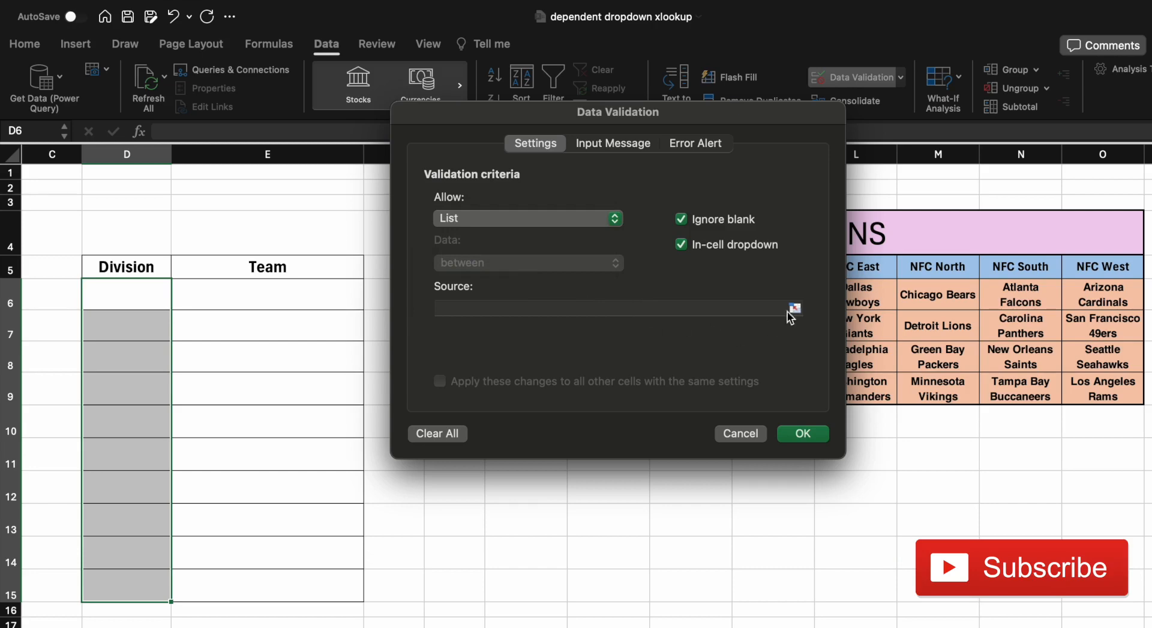
pyautogui.click(526, 267)
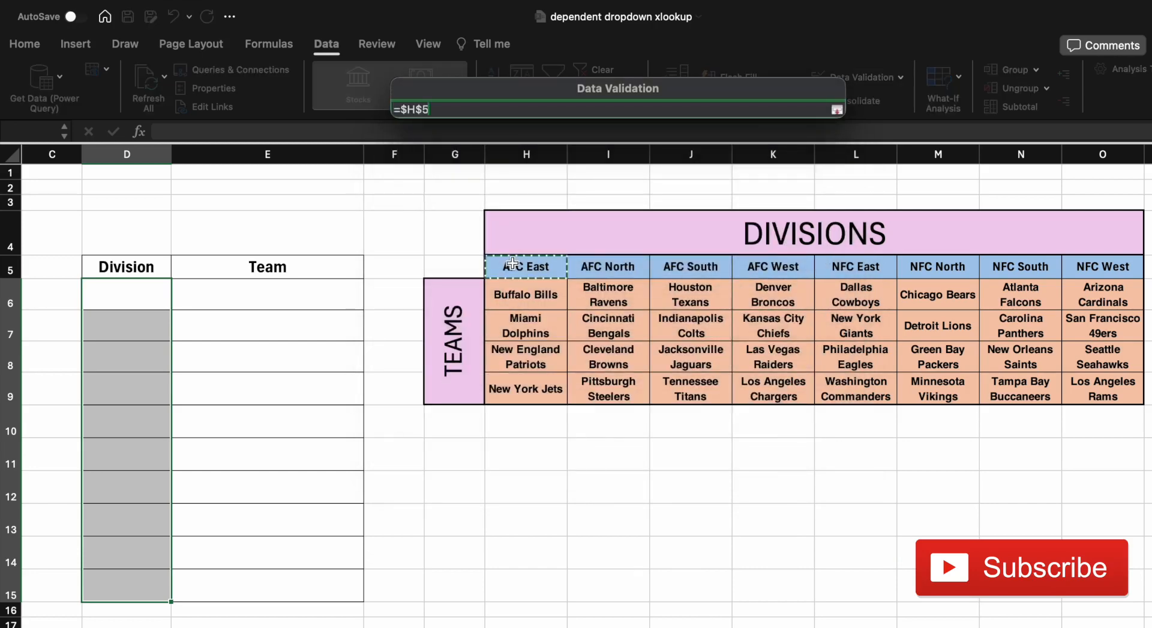
pyautogui.moveTo(526, 266); pyautogui.dragTo(1101, 266)
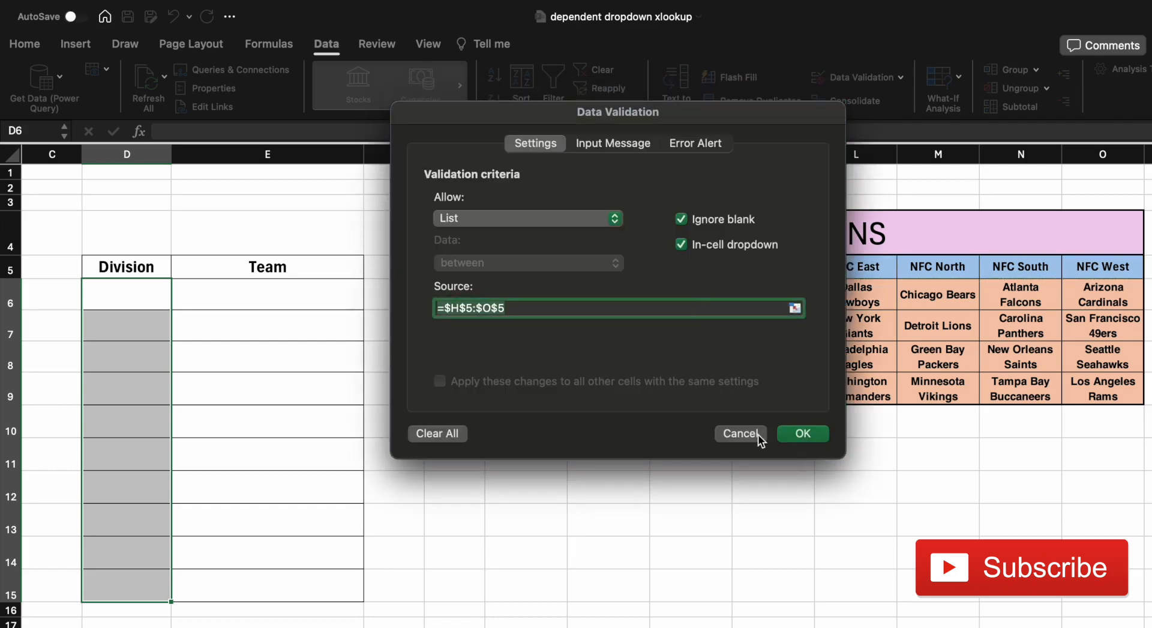
pyautogui.click(741, 433)
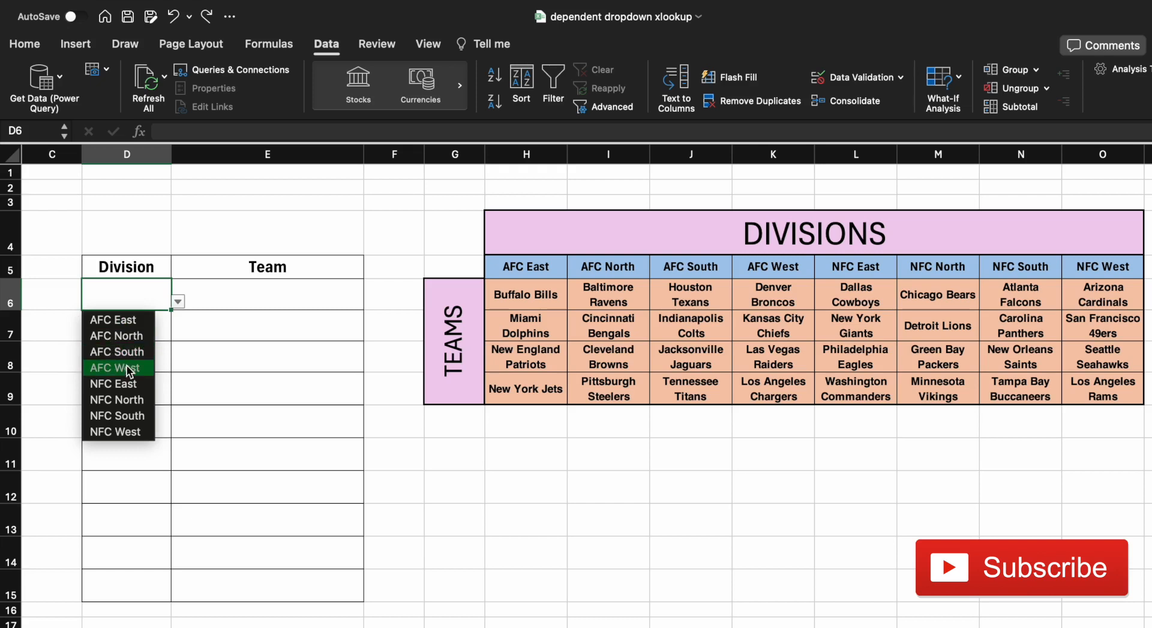
pyautogui.moveTo(552, 272)
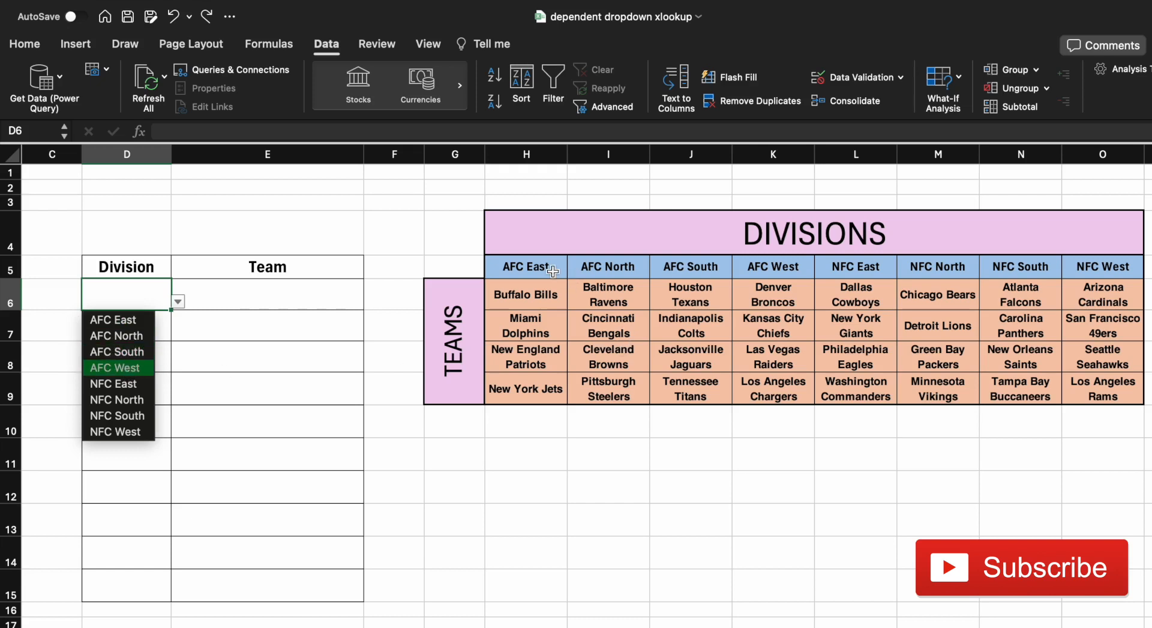
pyautogui.moveTo(1087, 280)
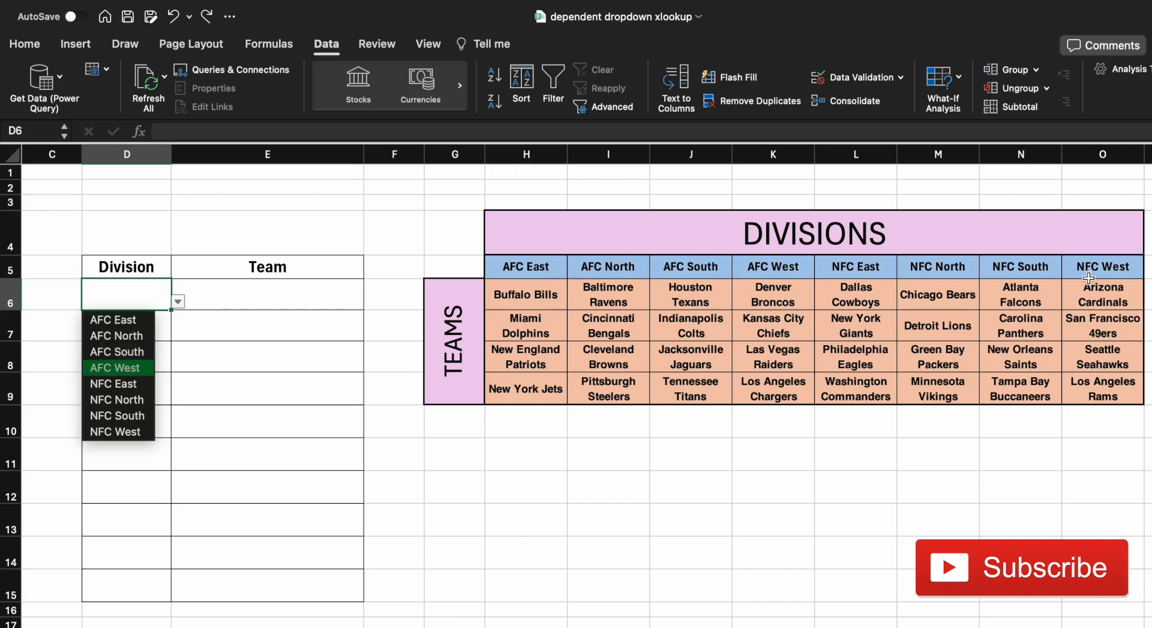
pyautogui.moveTo(137, 390)
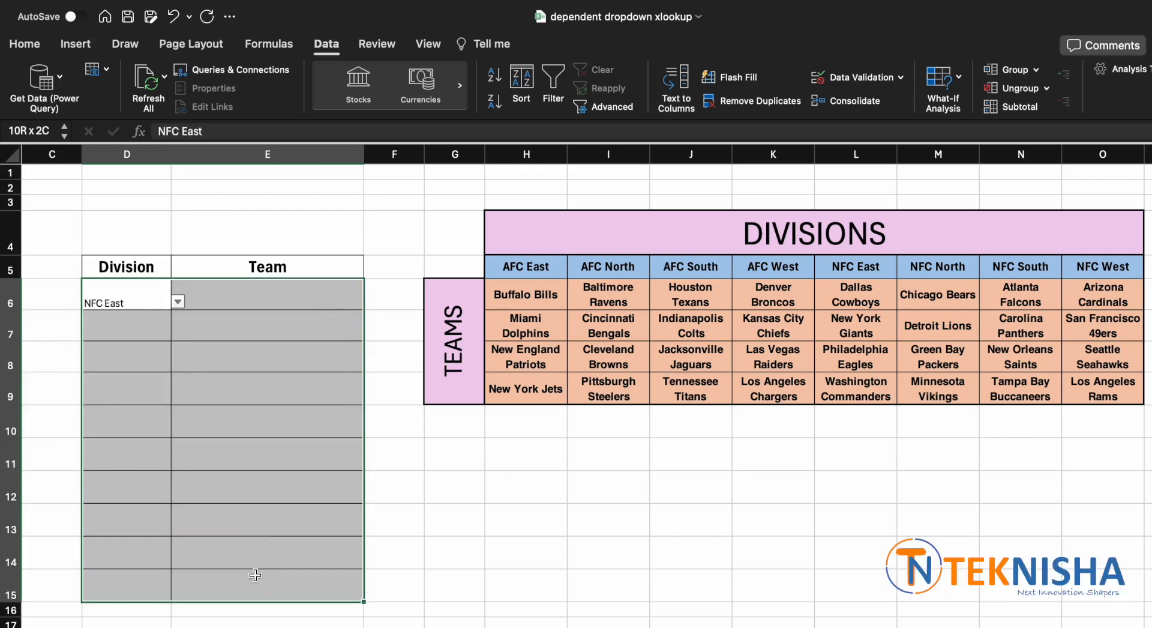
# Centre the text in the Division and Team cells
pyautogui.click(24, 44)
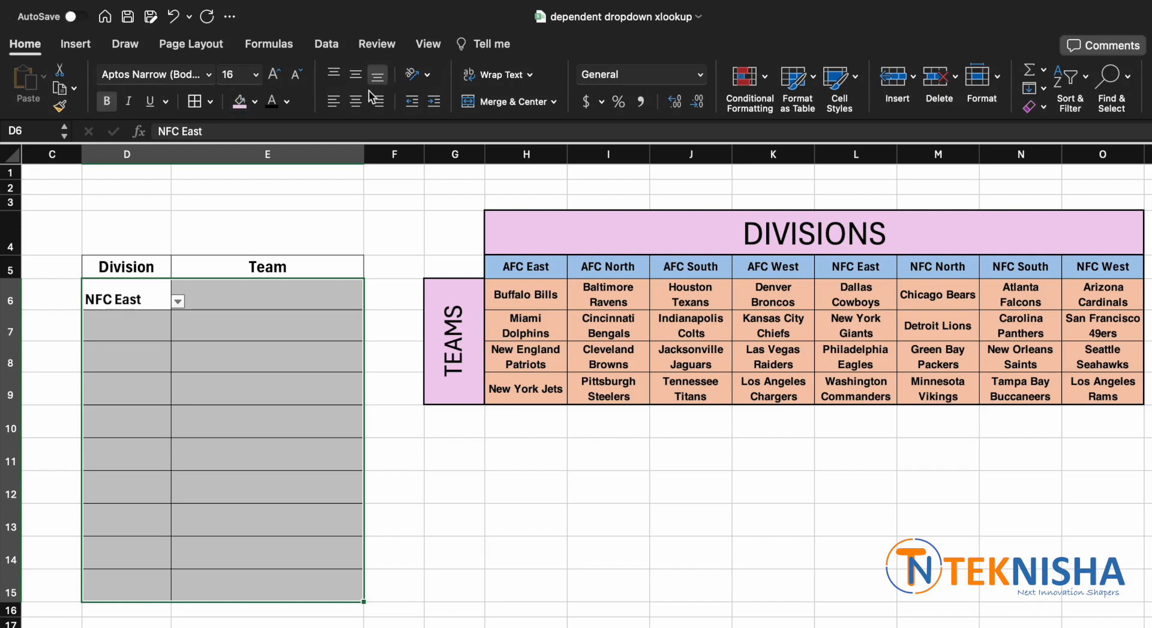
pyautogui.click(355, 72)
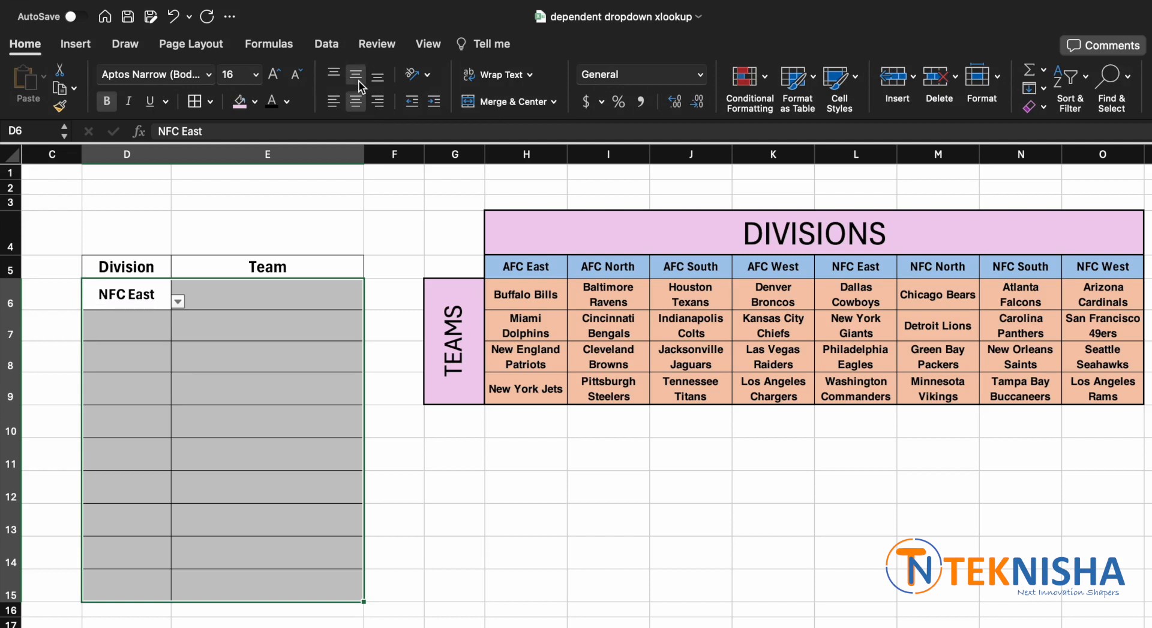
# Choose NFC South as the division for rows 7 and 8
pyautogui.click(178, 333)
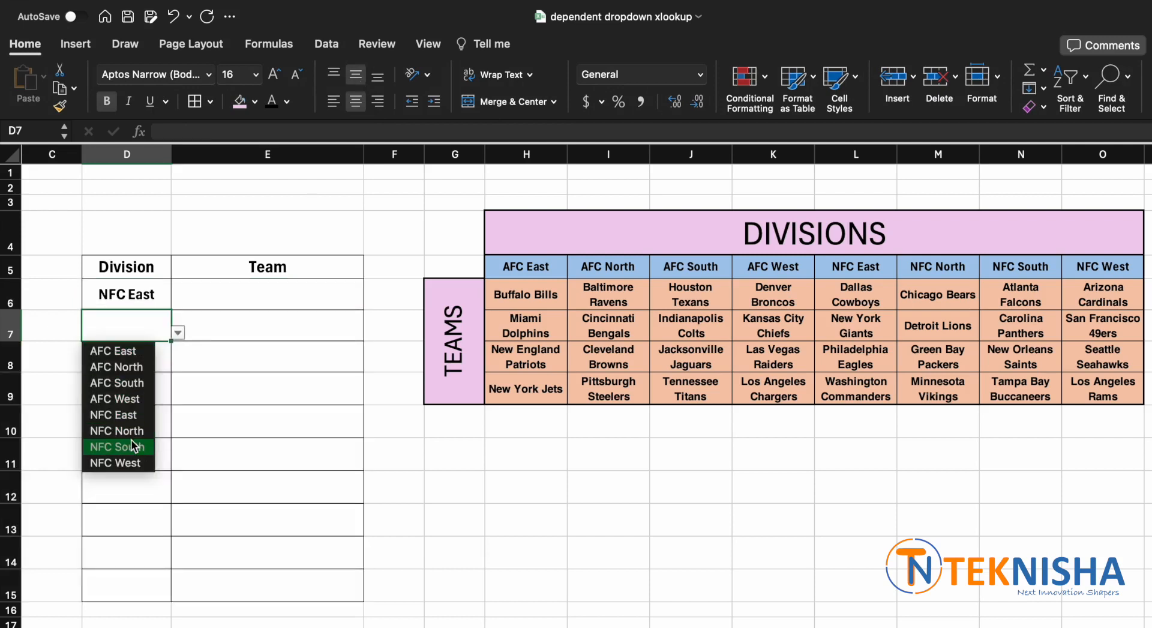
pyautogui.click(117, 446)
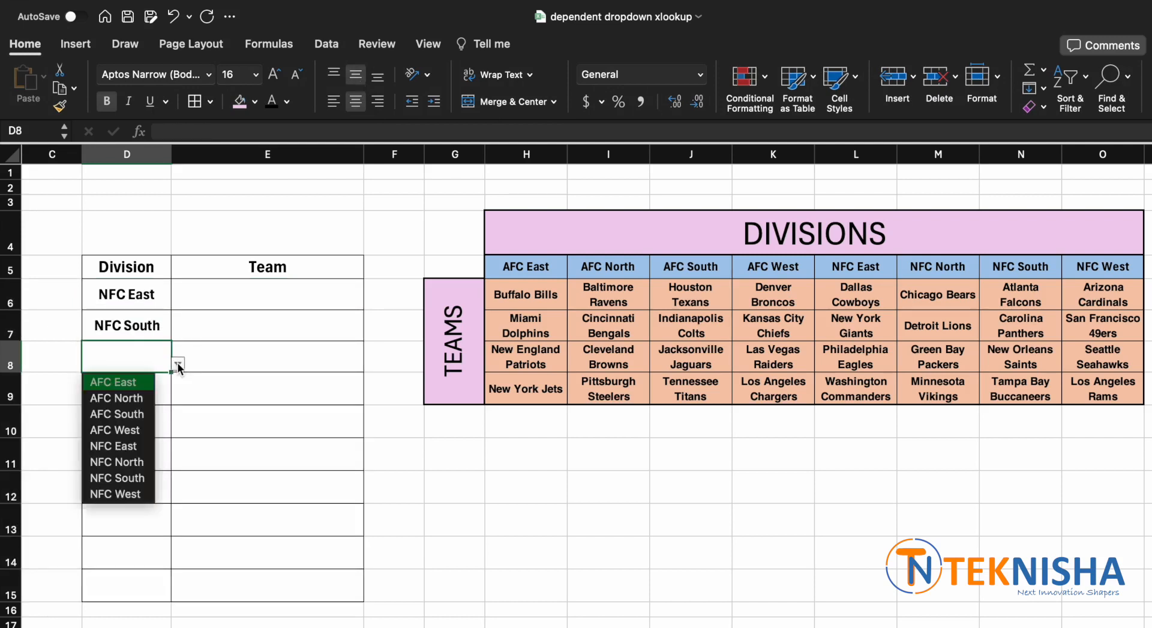
pyautogui.click(118, 478)
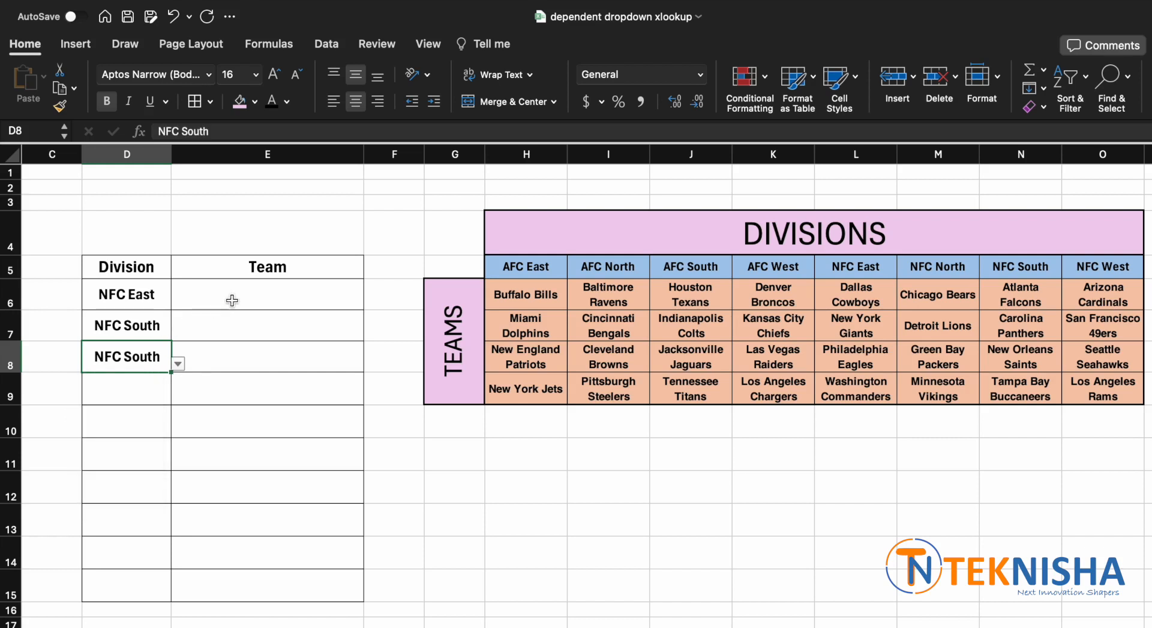
pyautogui.click(266, 294)
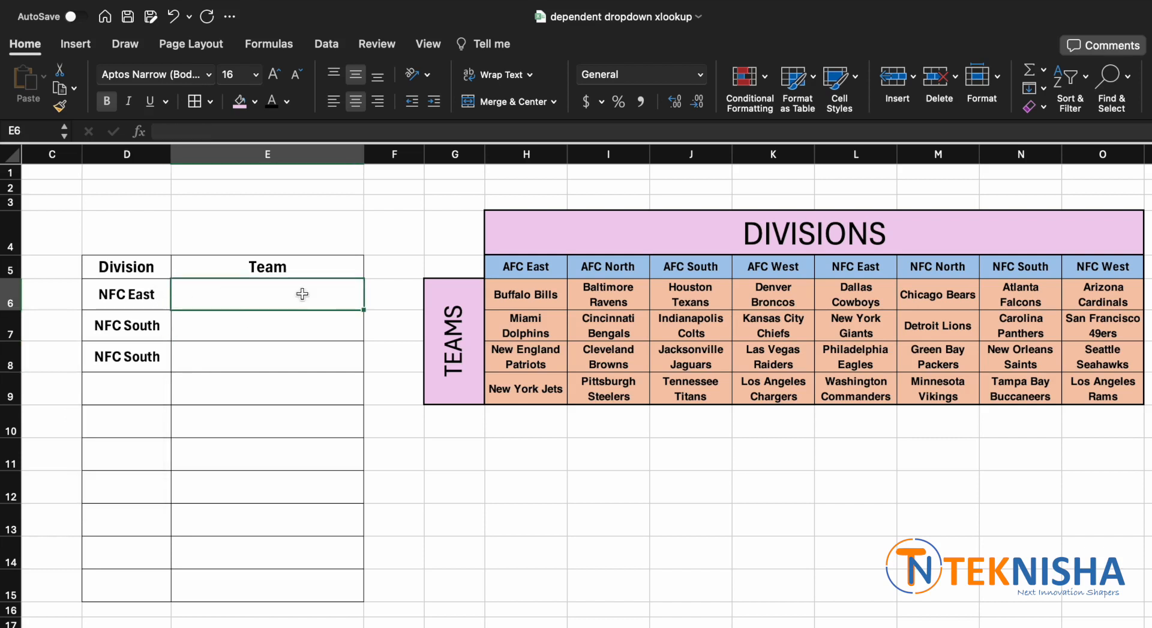
pyautogui.moveTo(107, 307)
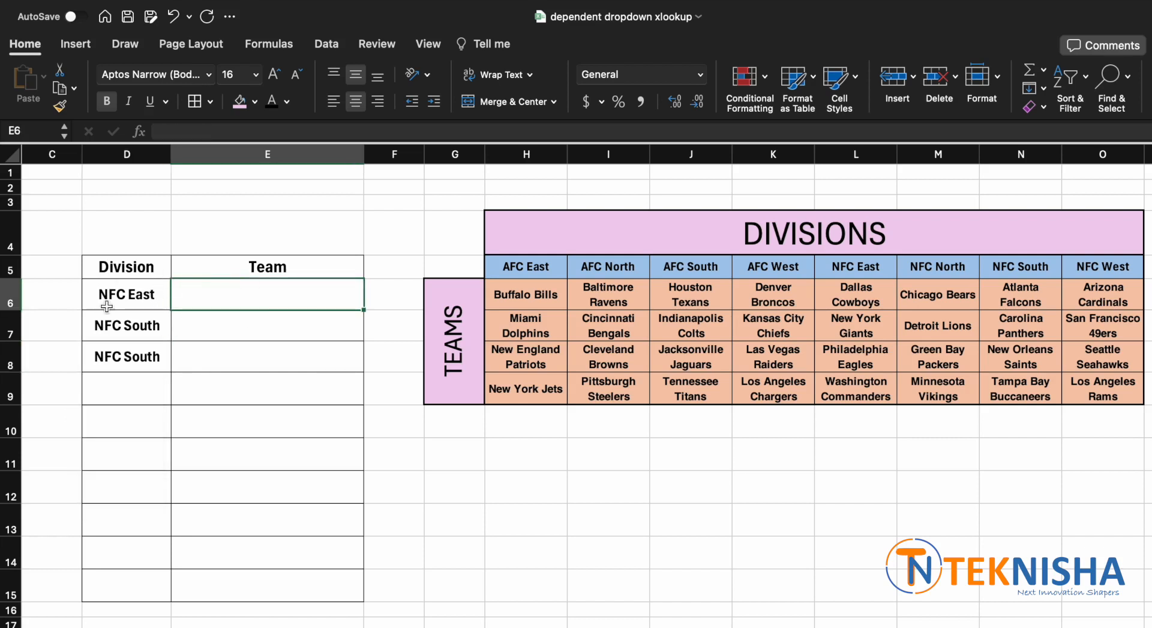
pyautogui.moveTo(297, 357)
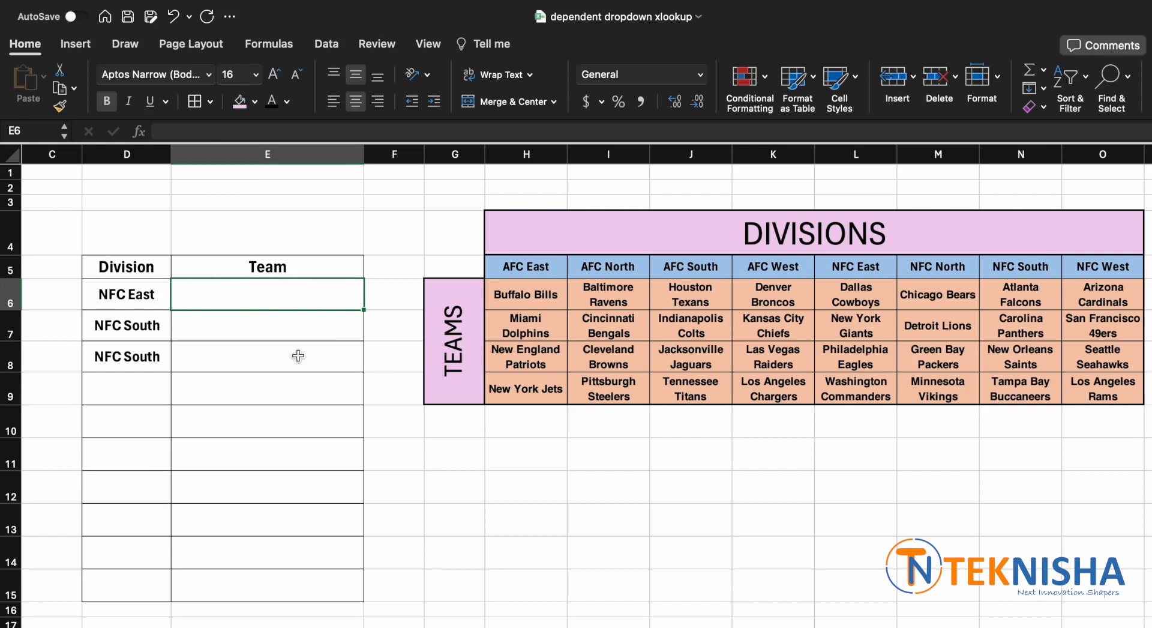
pyautogui.moveTo(306, 351)
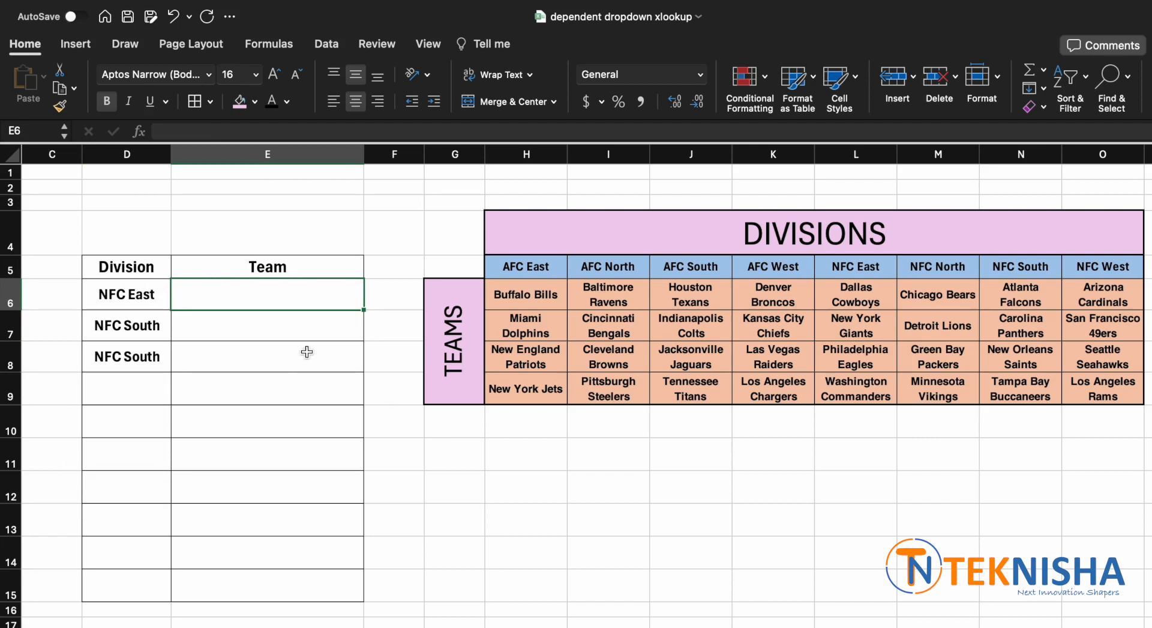
pyautogui.moveTo(523, 525)
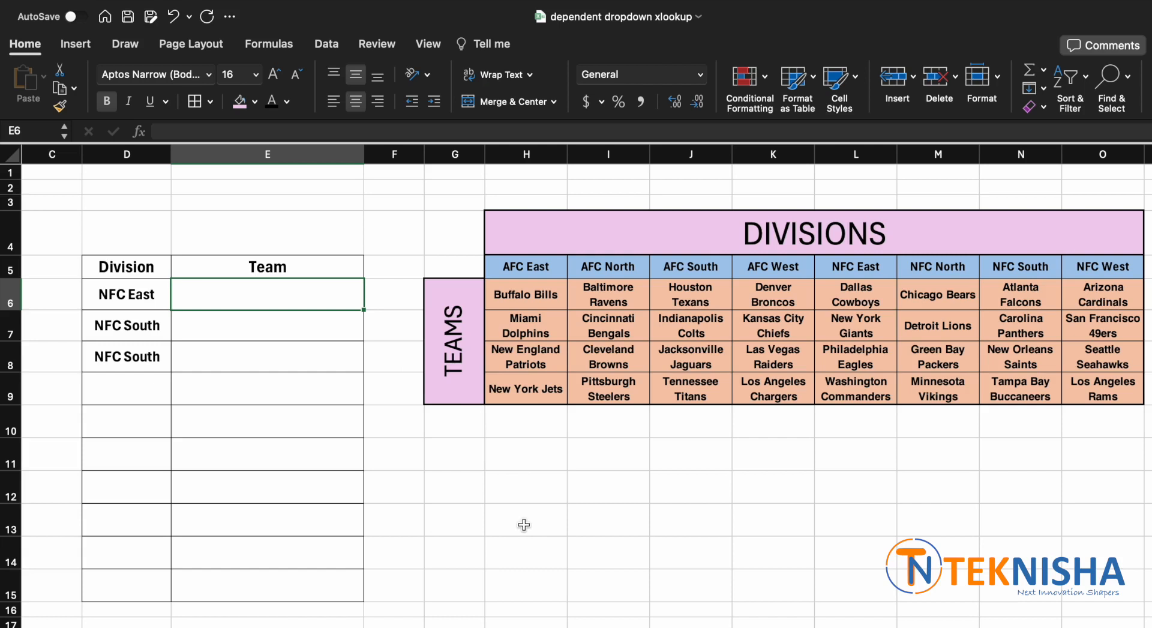
# Build an XLOOKUP in H13 using D6 as lookup value and H5:O5 as lookup array
pyautogui.click(523, 524)
pyautogui.write('-')
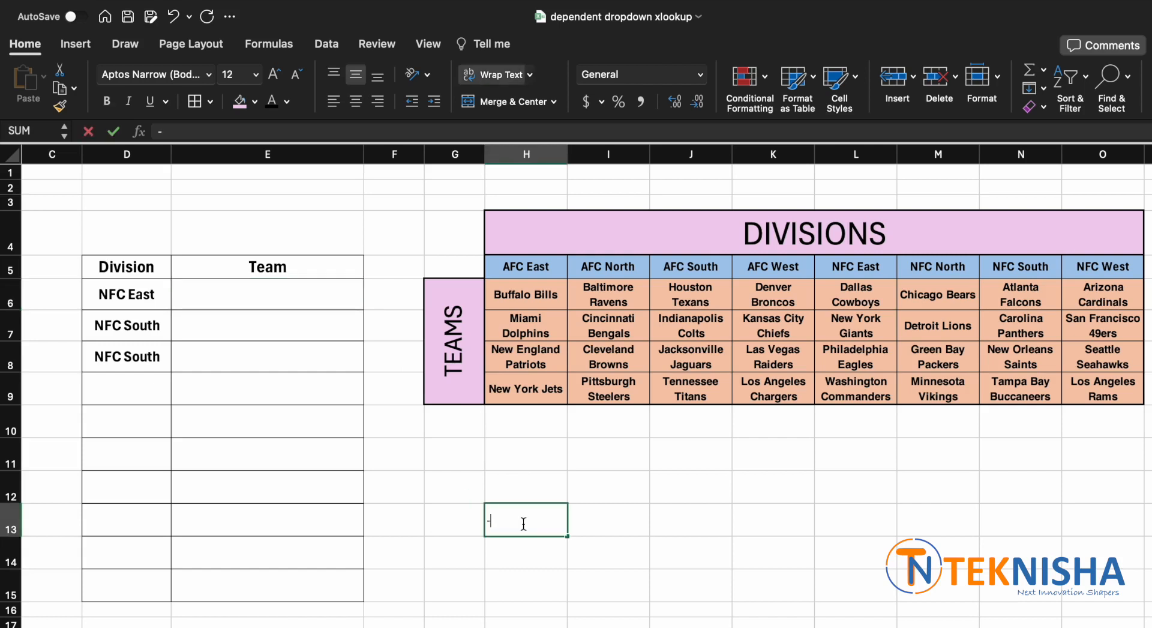
pyautogui.write('=')
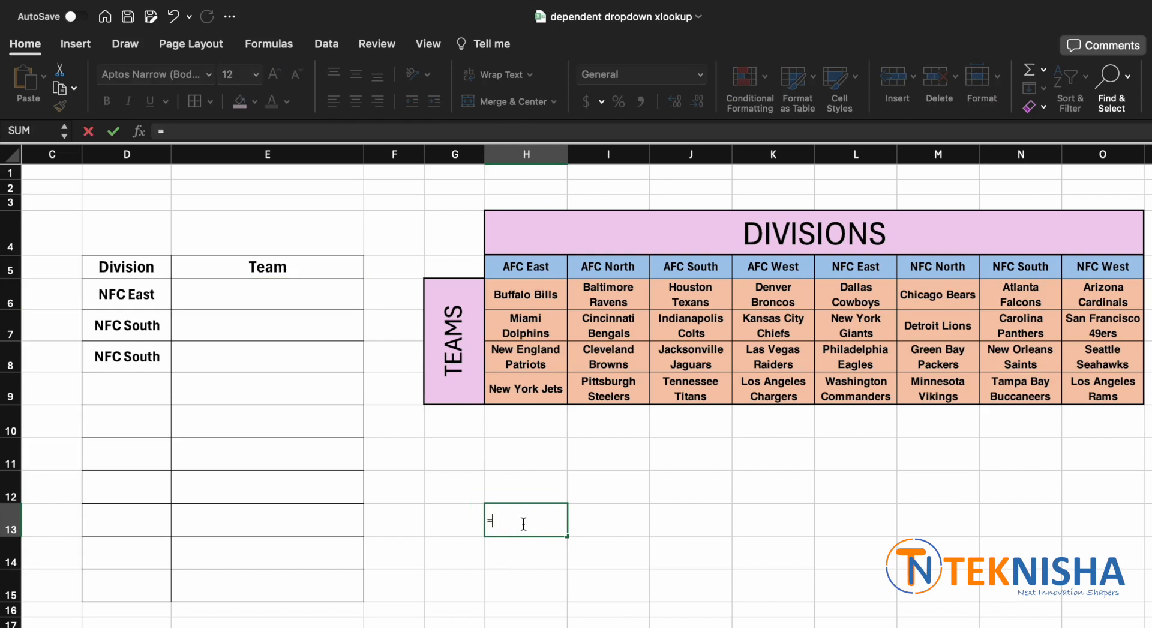
pyautogui.write('XLOOK')
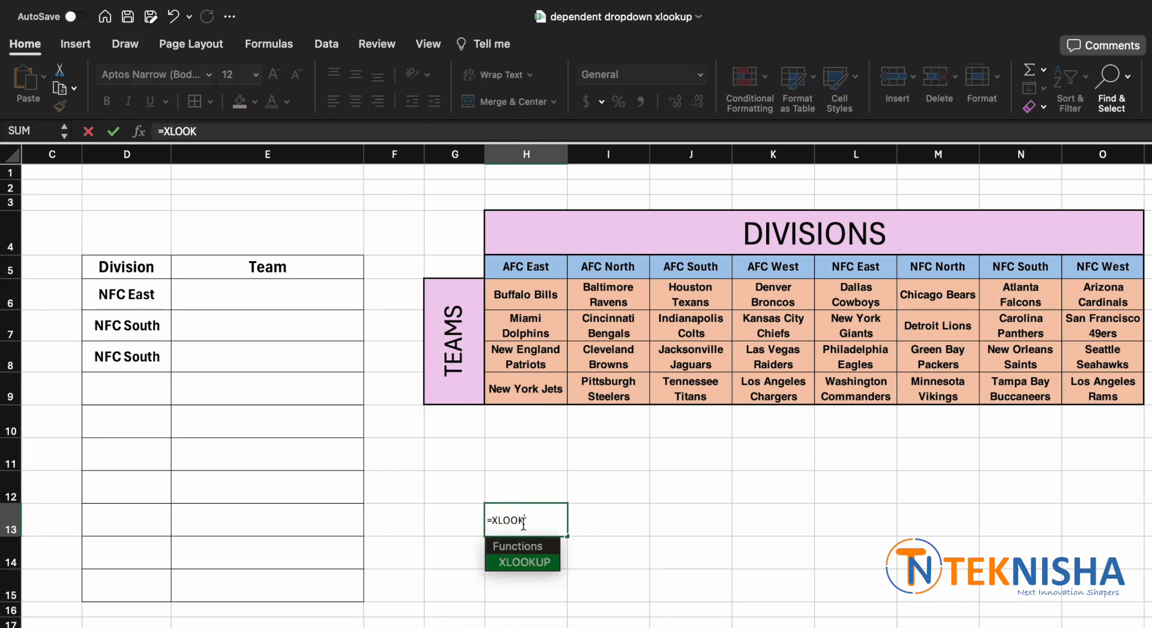
pyautogui.write('UP(')
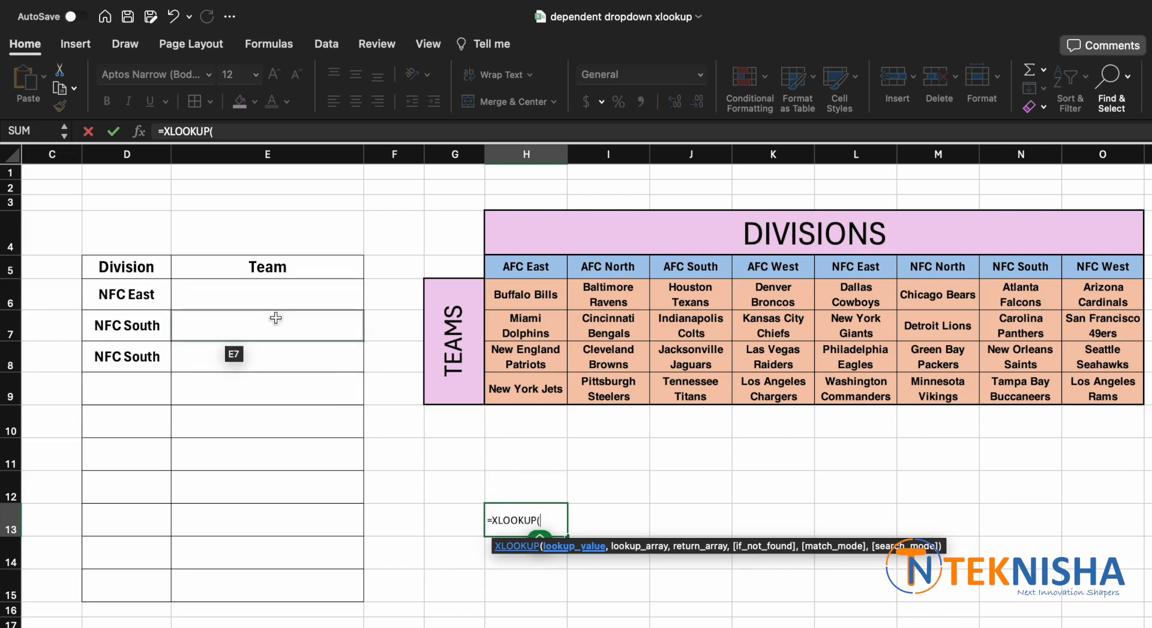
pyautogui.click(127, 294)
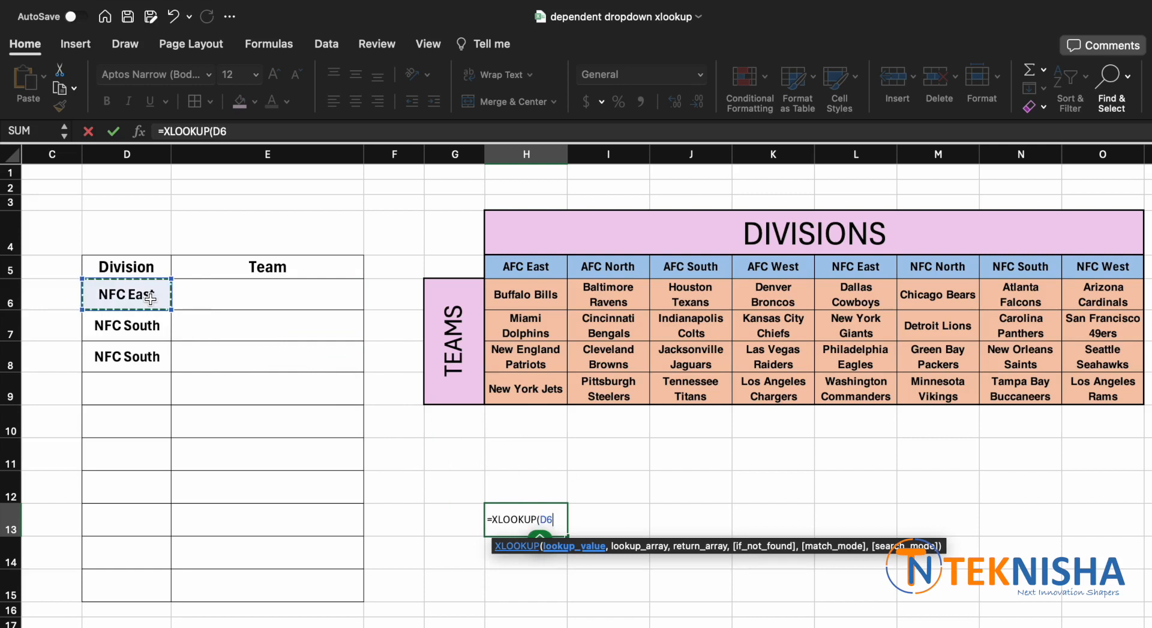
pyautogui.write(',')
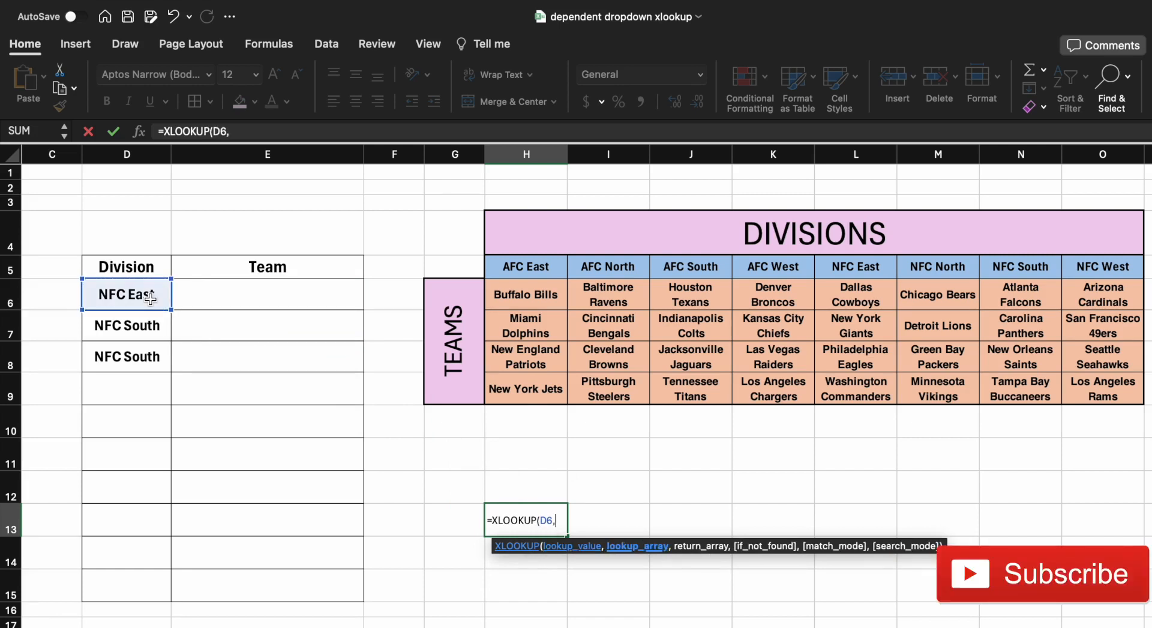
pyautogui.moveTo(579, 278)
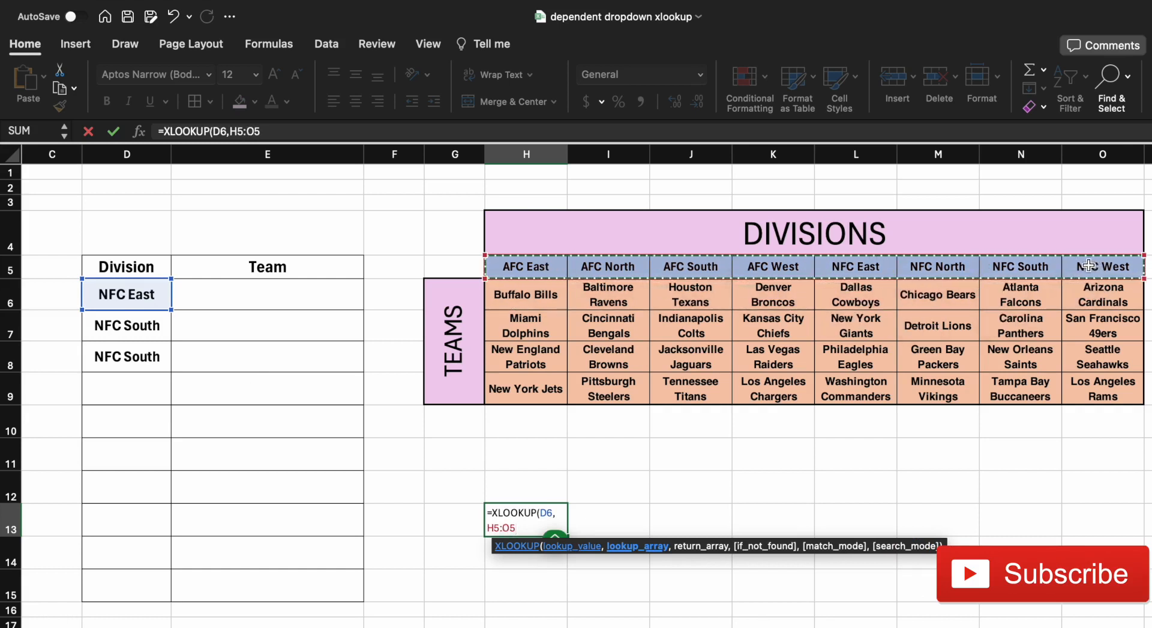
pyautogui.write(',')
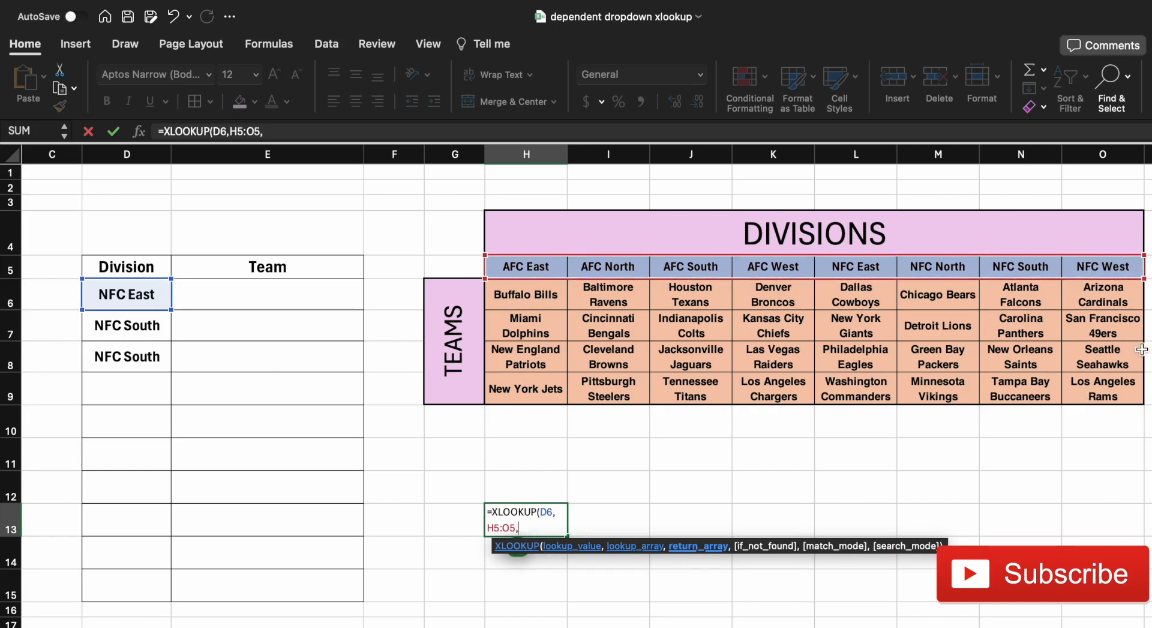
pyautogui.moveTo(606, 337)
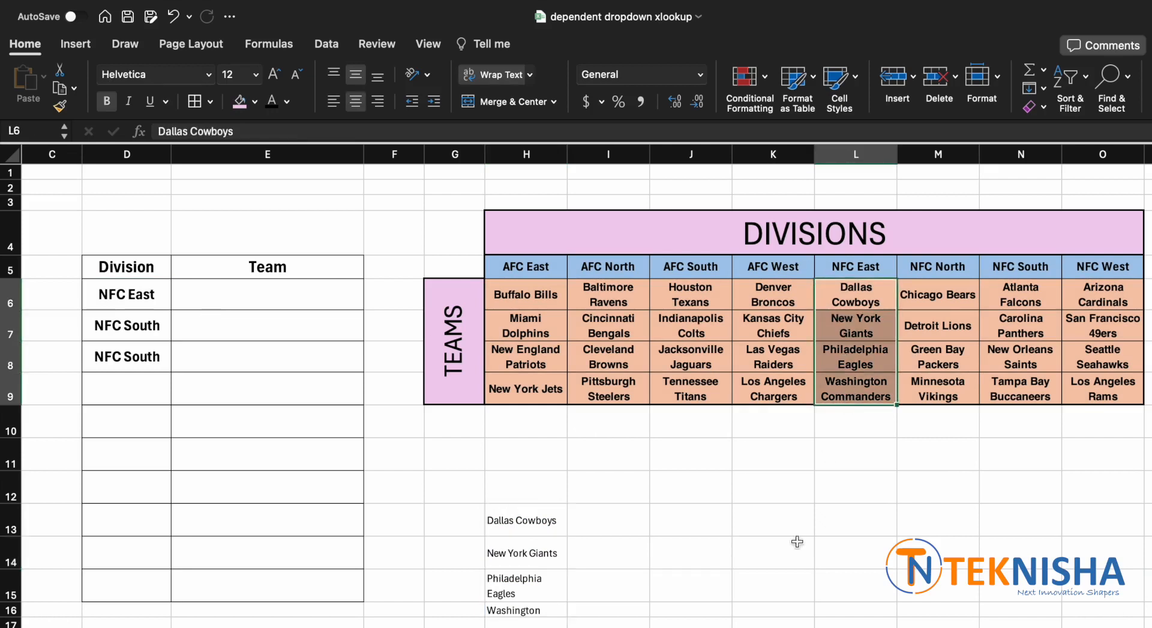
pyautogui.moveTo(170, 294)
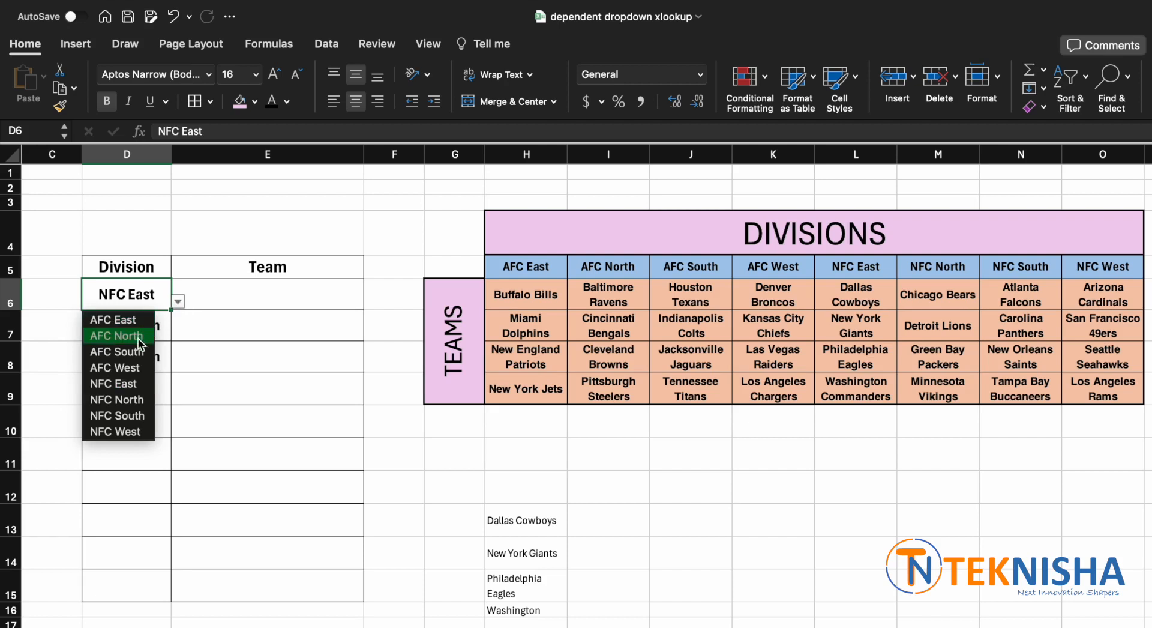
# Change D6 to AFC North and check the spilled AFC North team list from H13
pyautogui.click(115, 336)
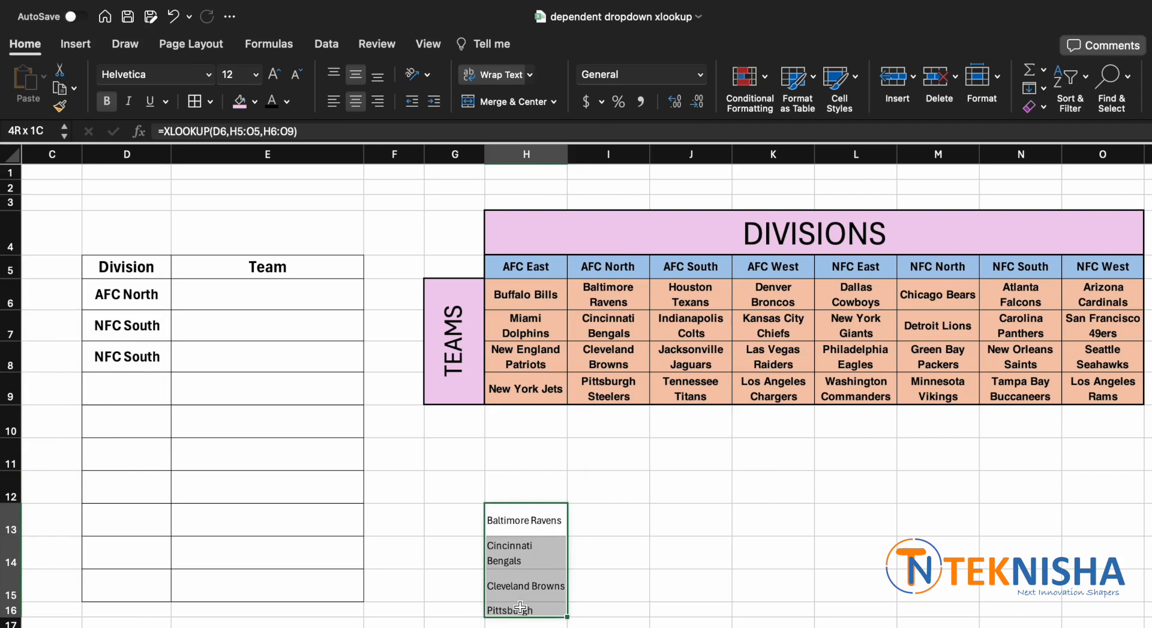
pyautogui.click(514, 520)
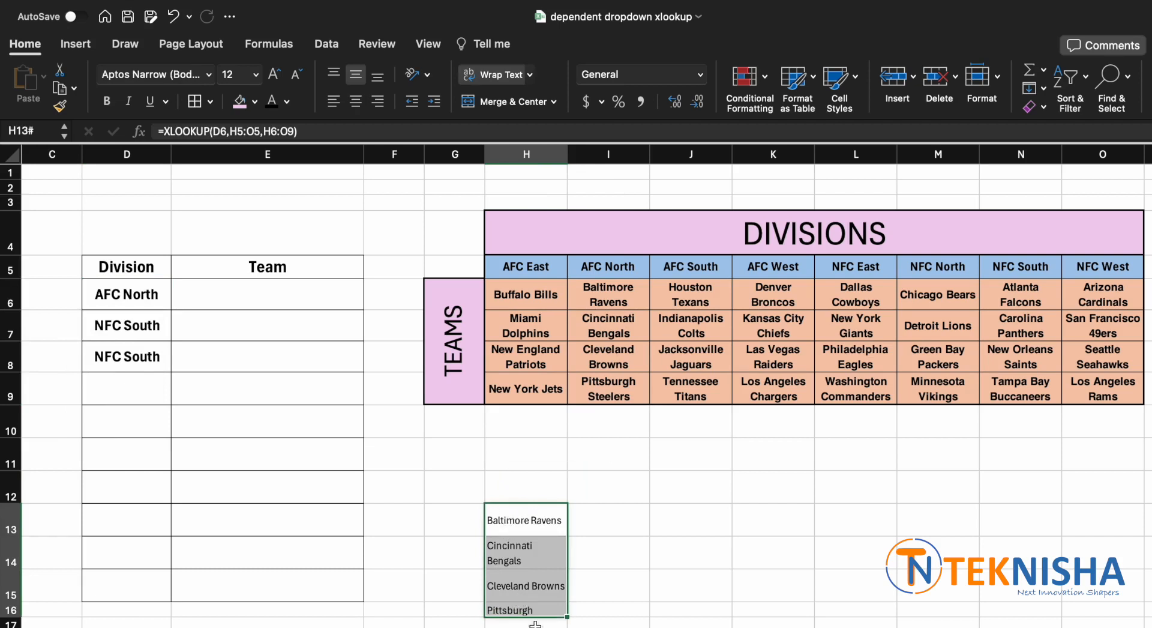
pyautogui.click(266, 294)
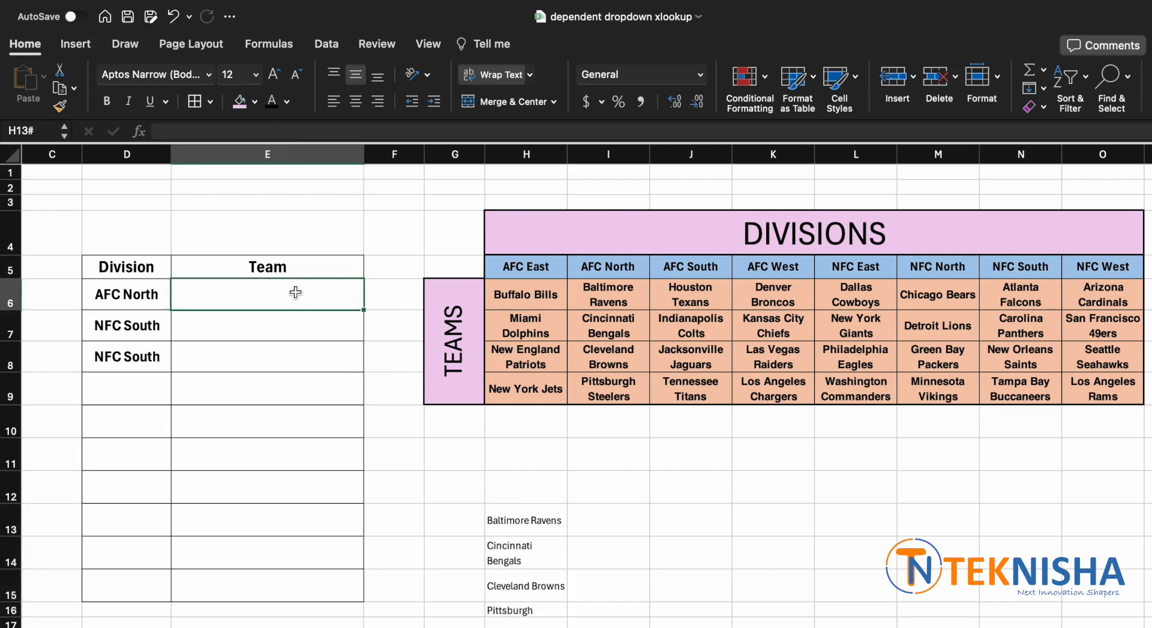
pyautogui.click(524, 519)
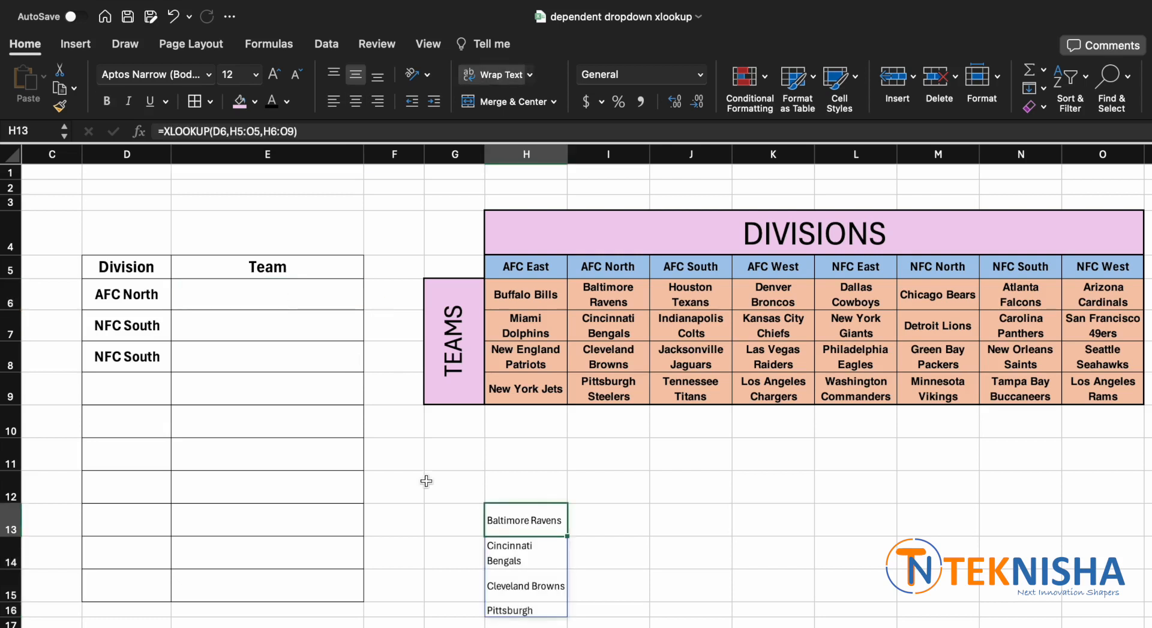
pyautogui.moveTo(514, 516)
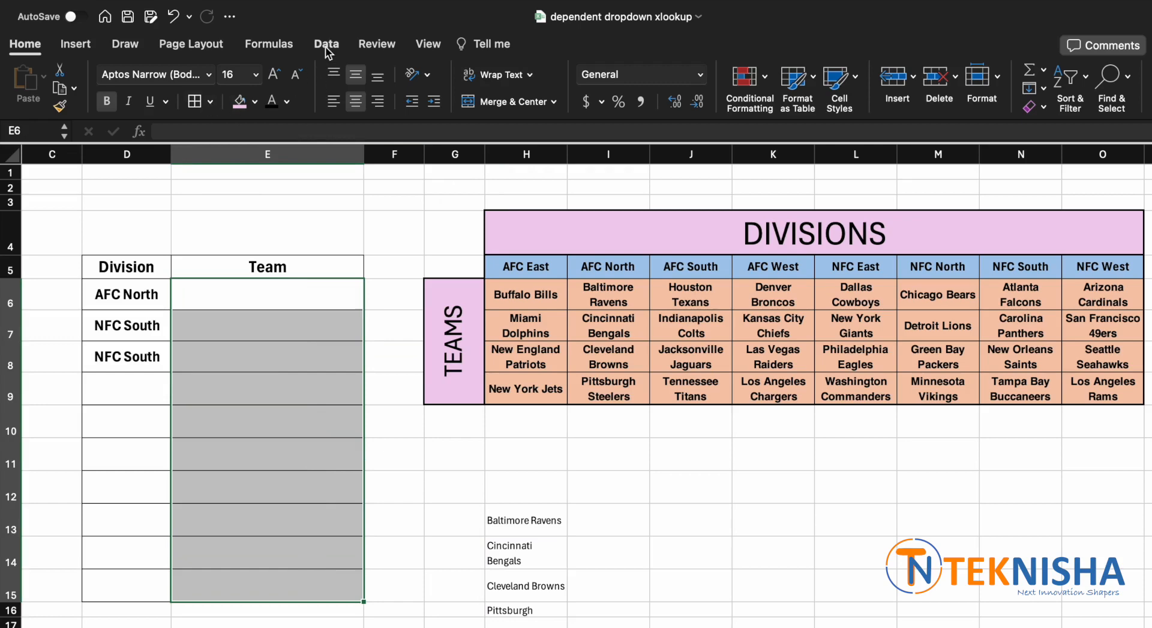
# Set data validation for Team cells E6:E15 to allow only a List
pyautogui.click(325, 45)
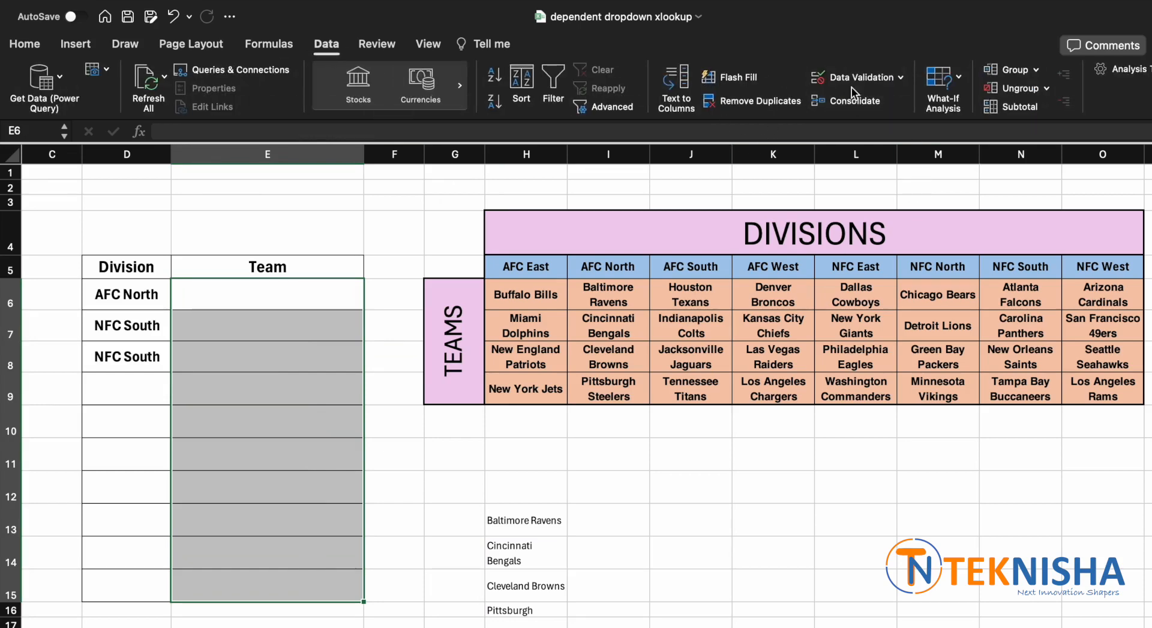
pyautogui.click(858, 77)
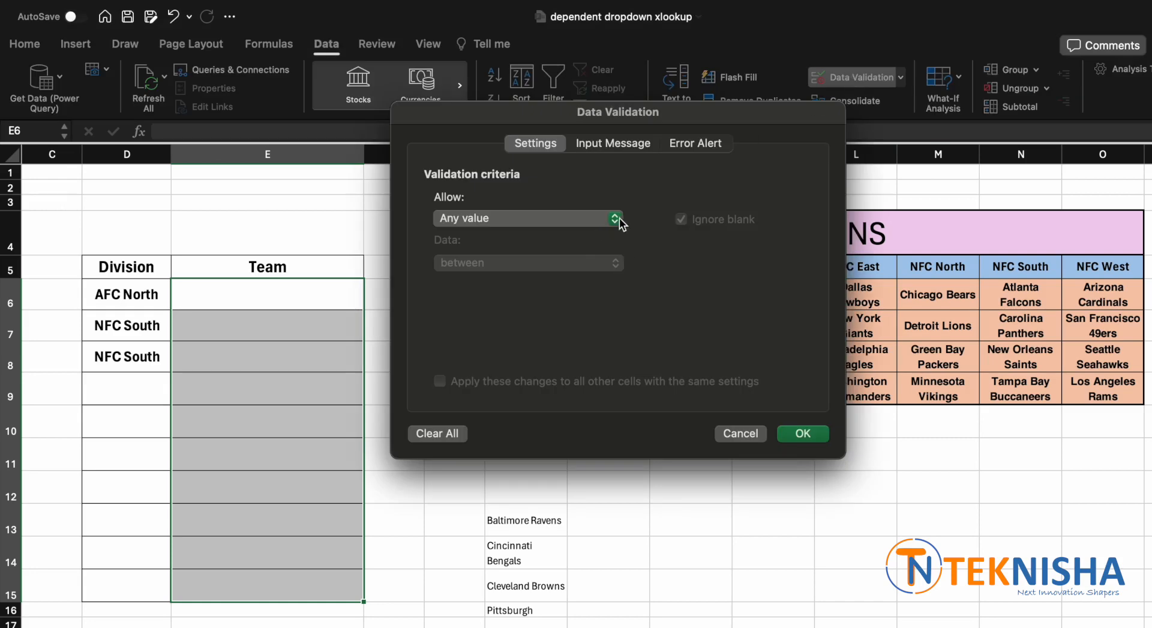
pyautogui.click(528, 218)
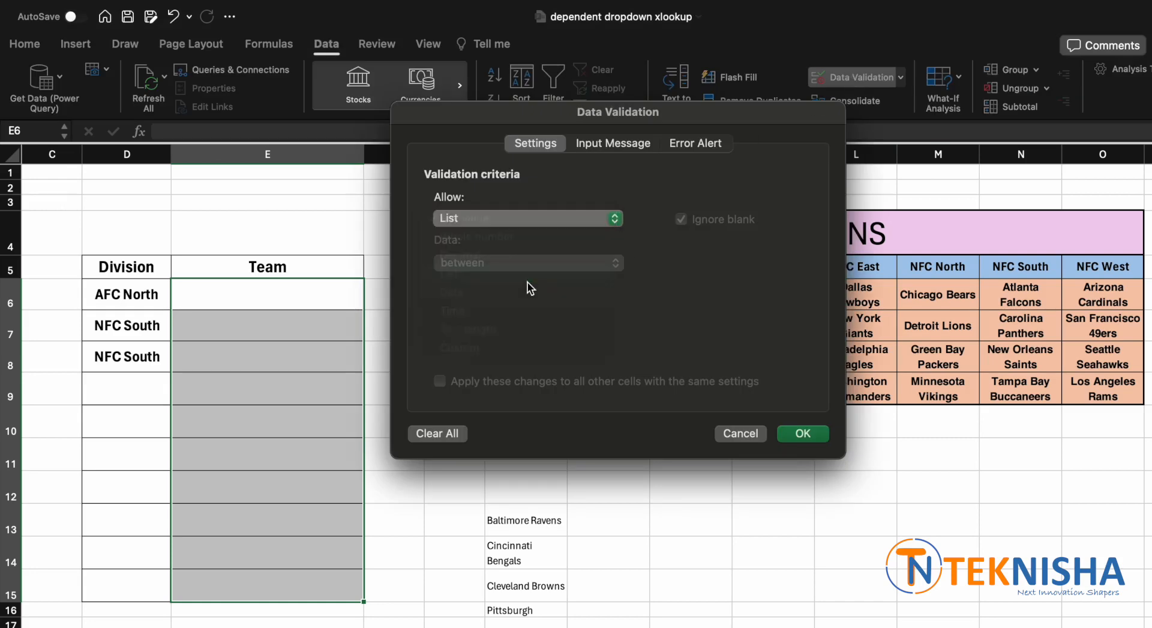
# Enter =XLOOKUP(D6,$H$5:$O$5,…) as the Team dropdown list source
pyautogui.click(528, 219)
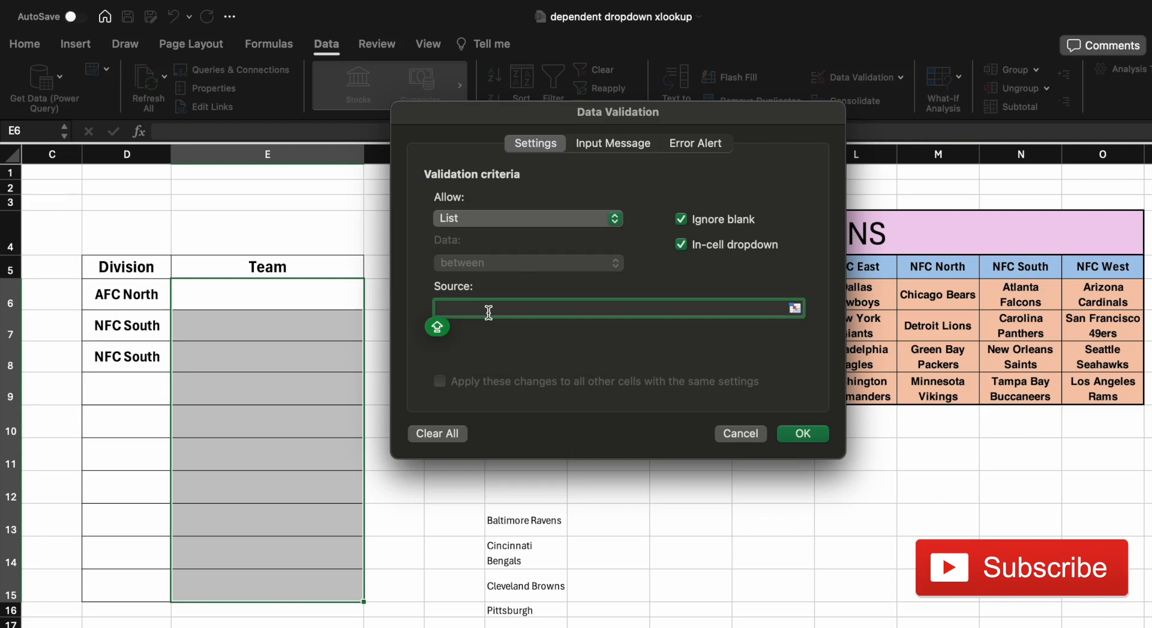
pyautogui.write('=X')
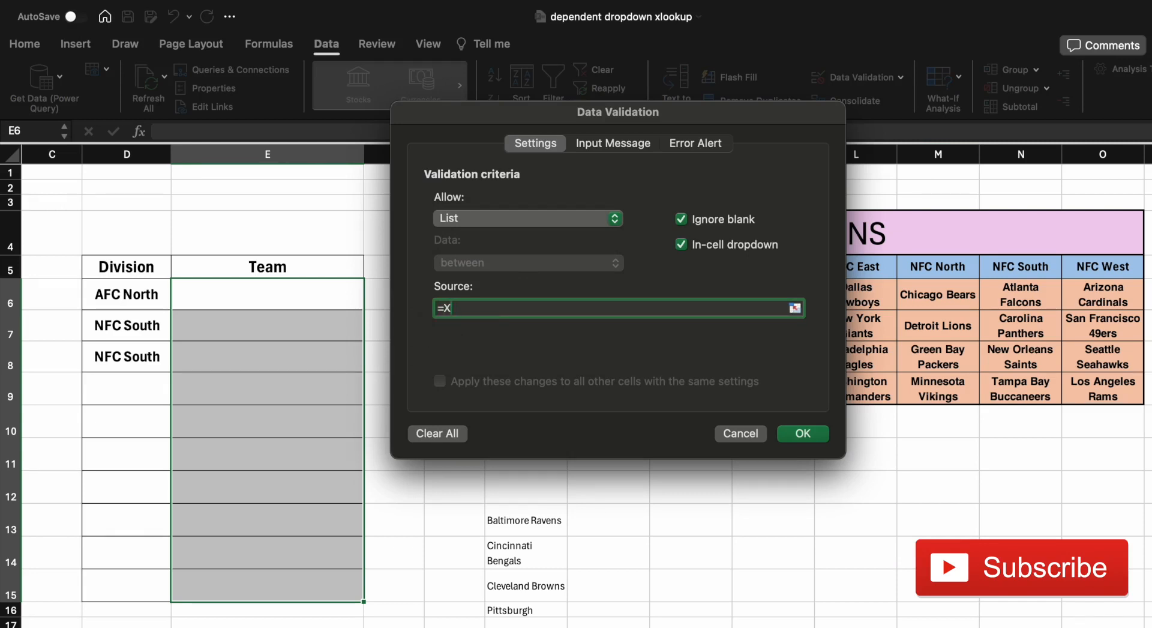
pyautogui.write('LOOKUP')
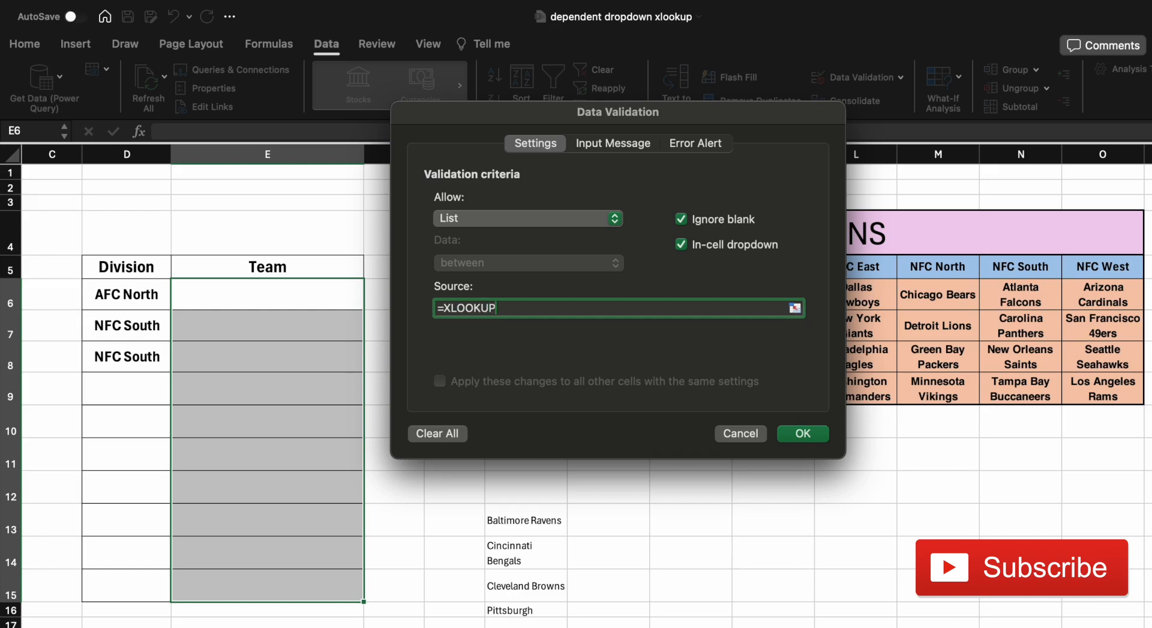
pyautogui.write('(')
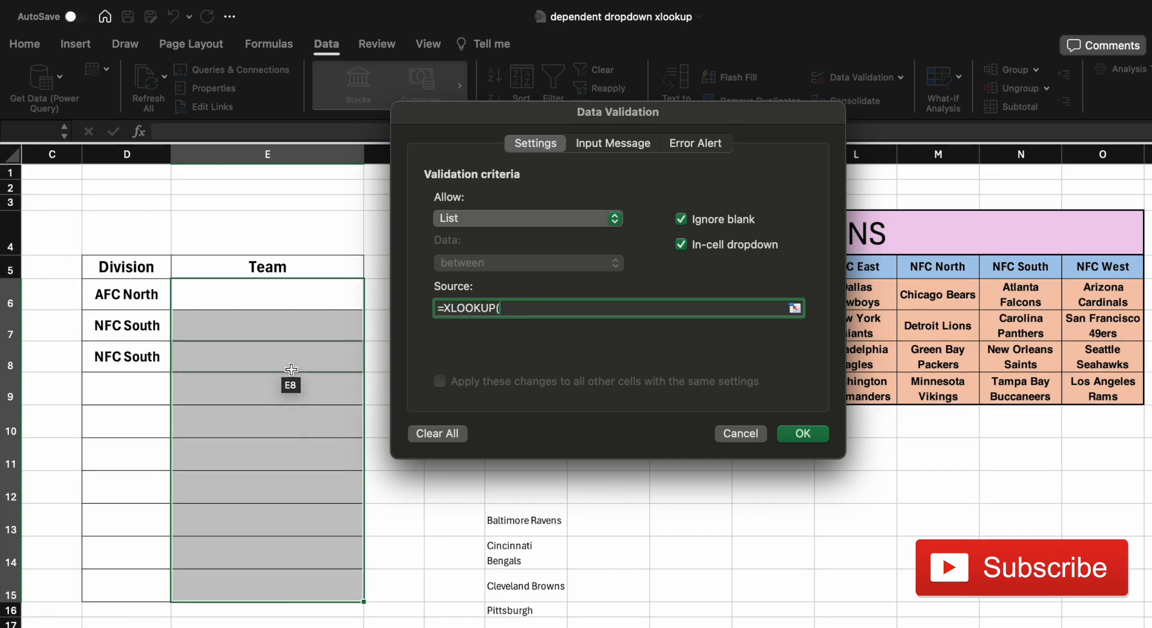
pyautogui.write('D56')
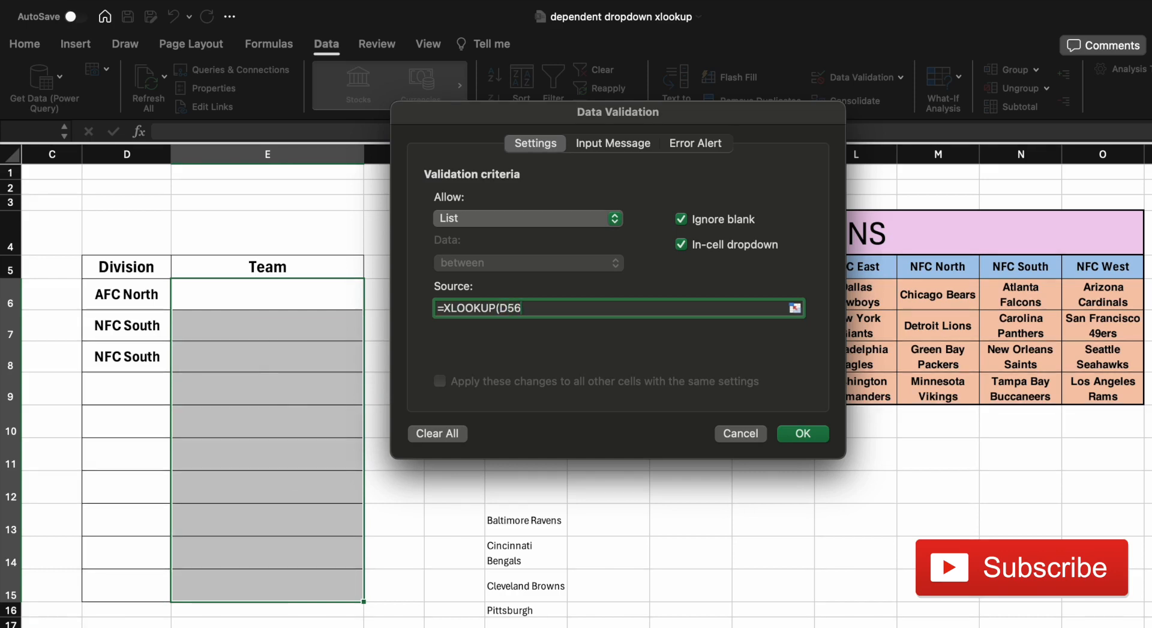
pyautogui.press('Backspace')
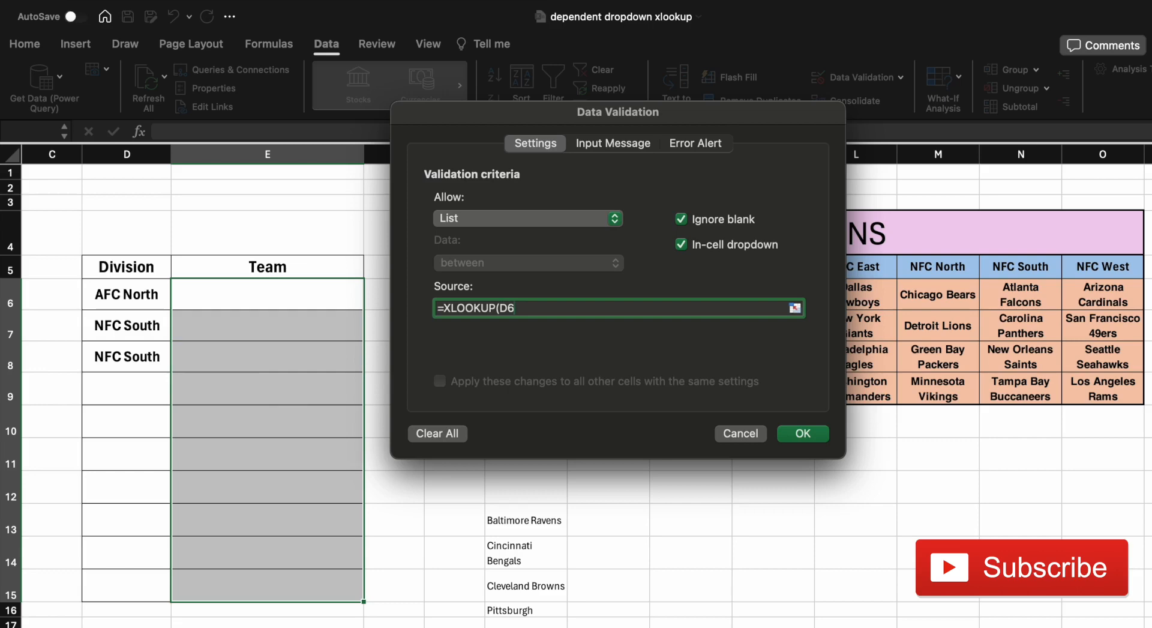
pyautogui.write(',$H$5:$O$5')
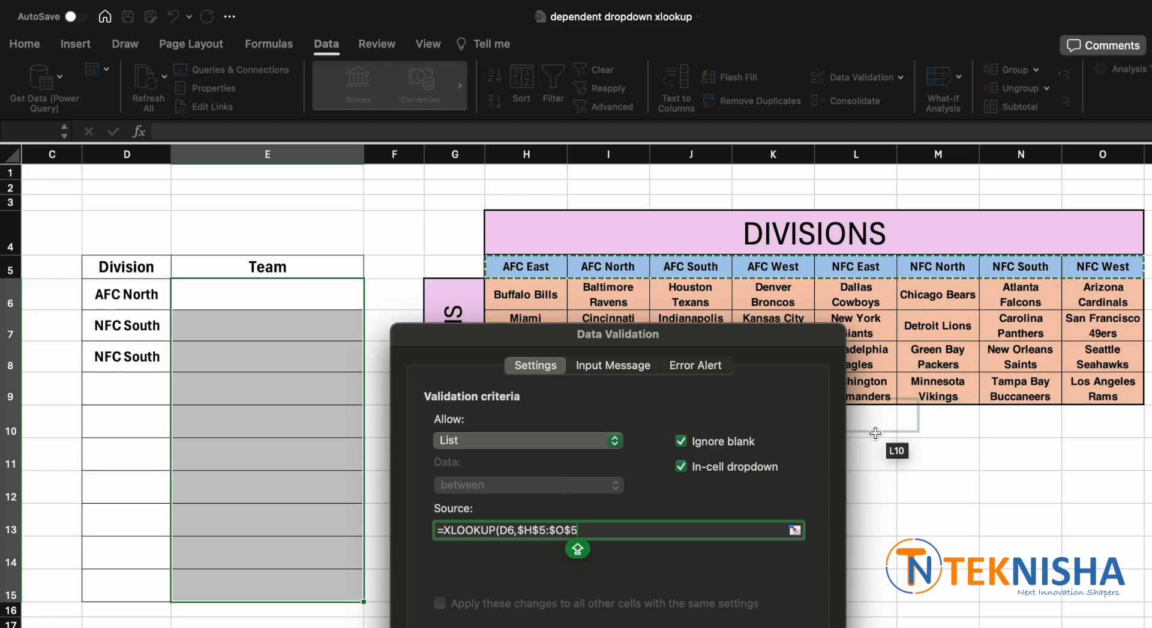
pyautogui.write(',')
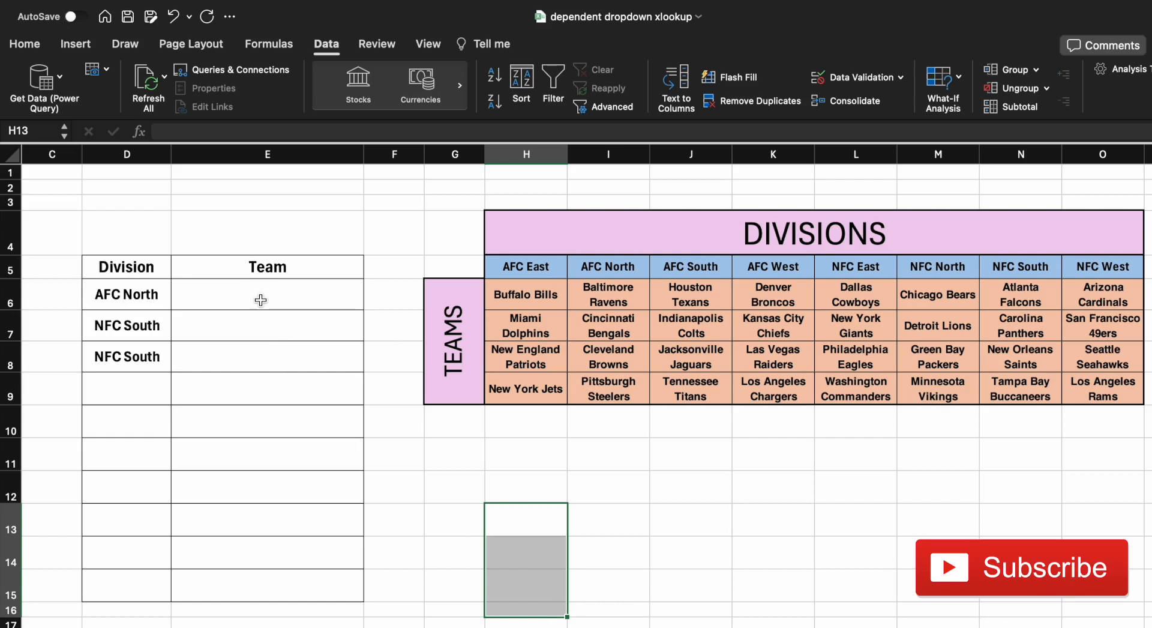
# Pick Cleveland Browns from the AFC North team list in E6
pyautogui.click(267, 294)
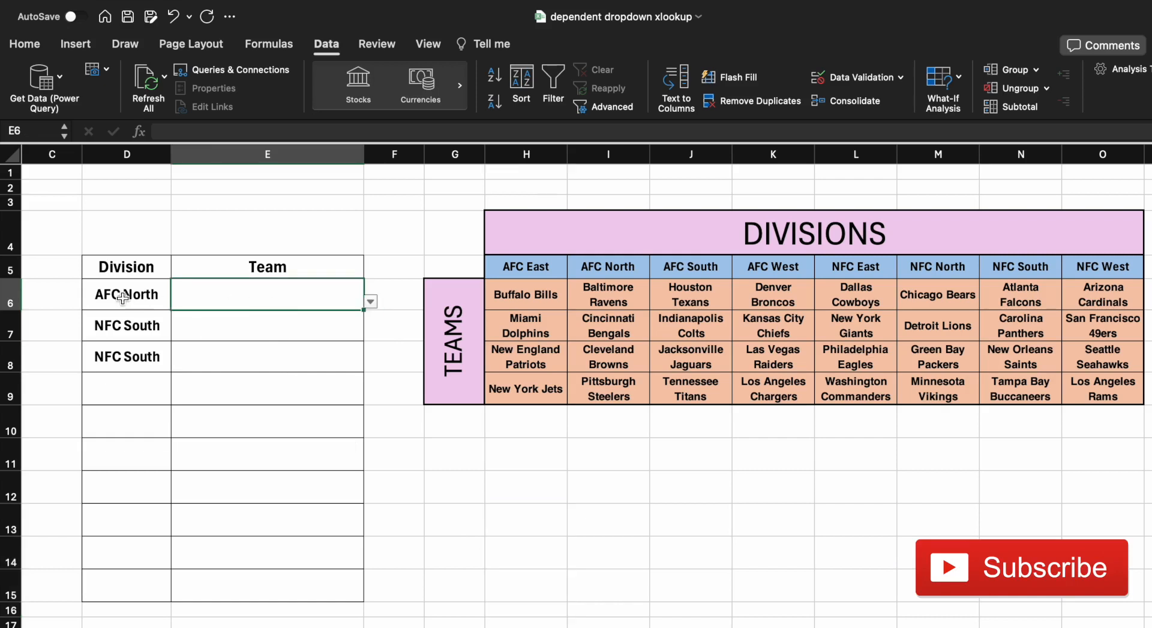
pyautogui.click(369, 301)
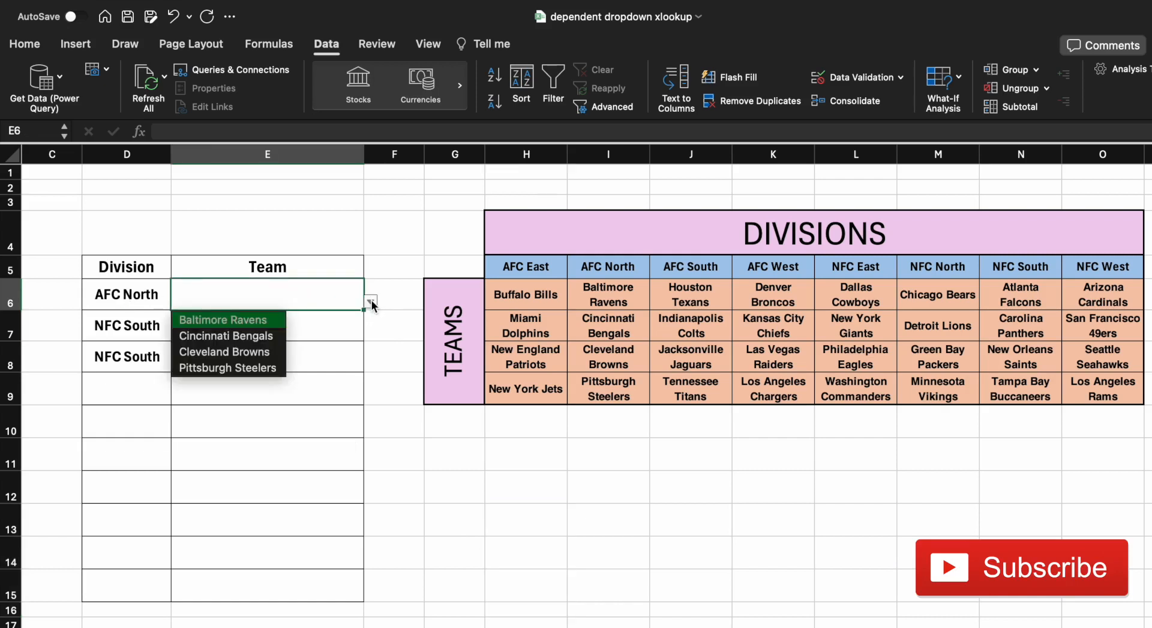
pyautogui.moveTo(267, 336)
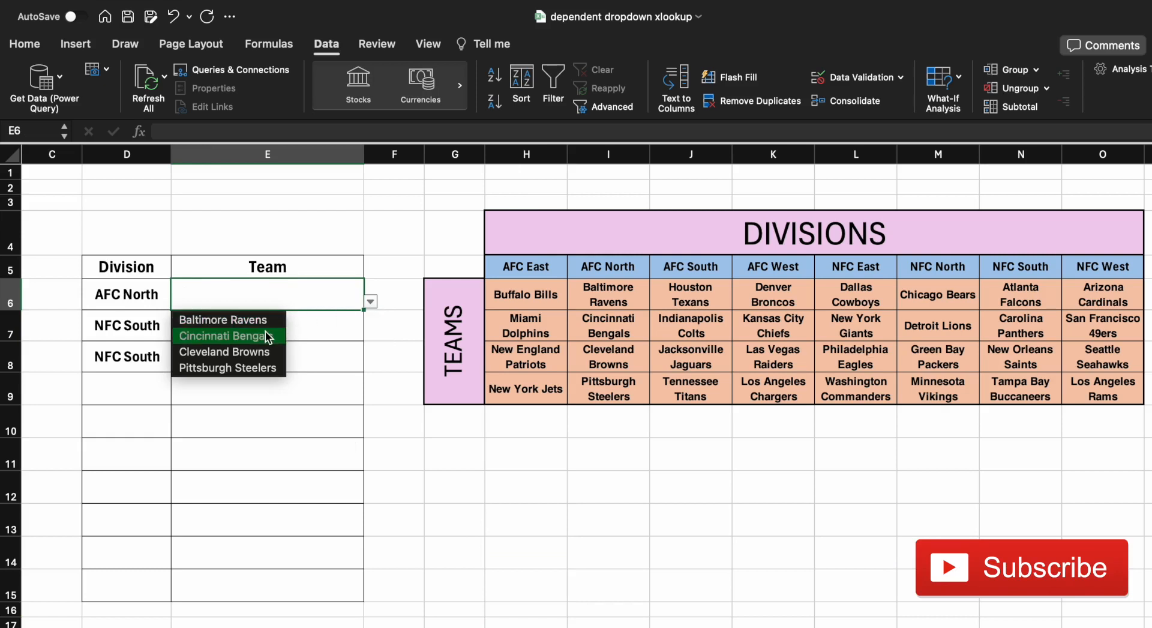
pyautogui.click(223, 352)
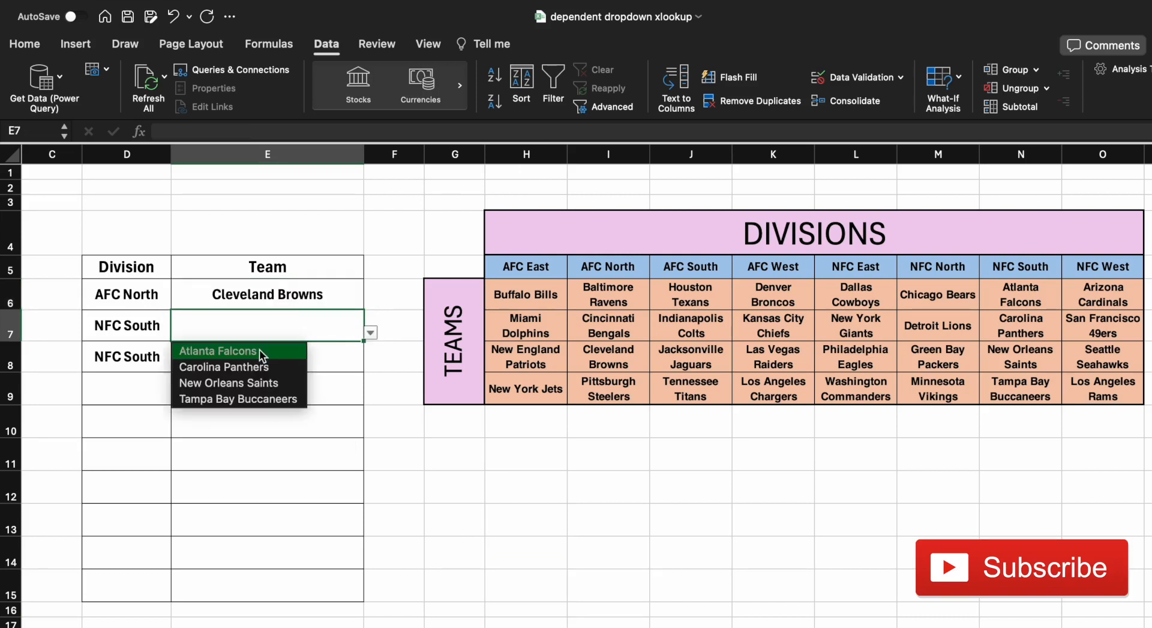
# Pick Carolina Panthers and Tampa Bay Buccaneers for the two NFC South rows
pyautogui.click(224, 368)
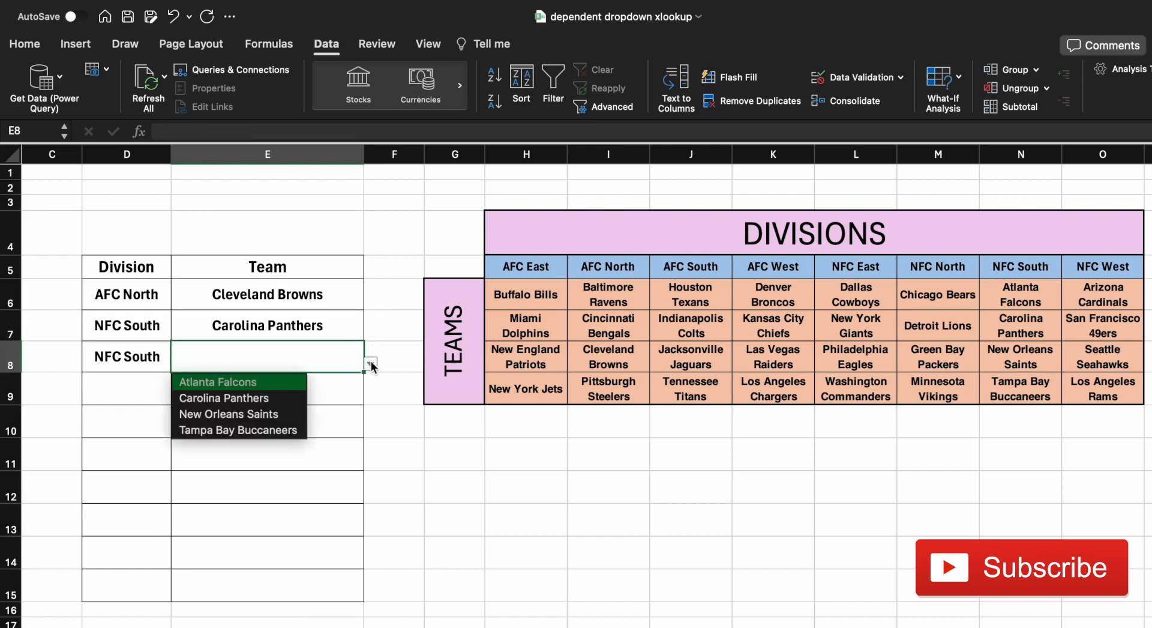
pyautogui.click(239, 430)
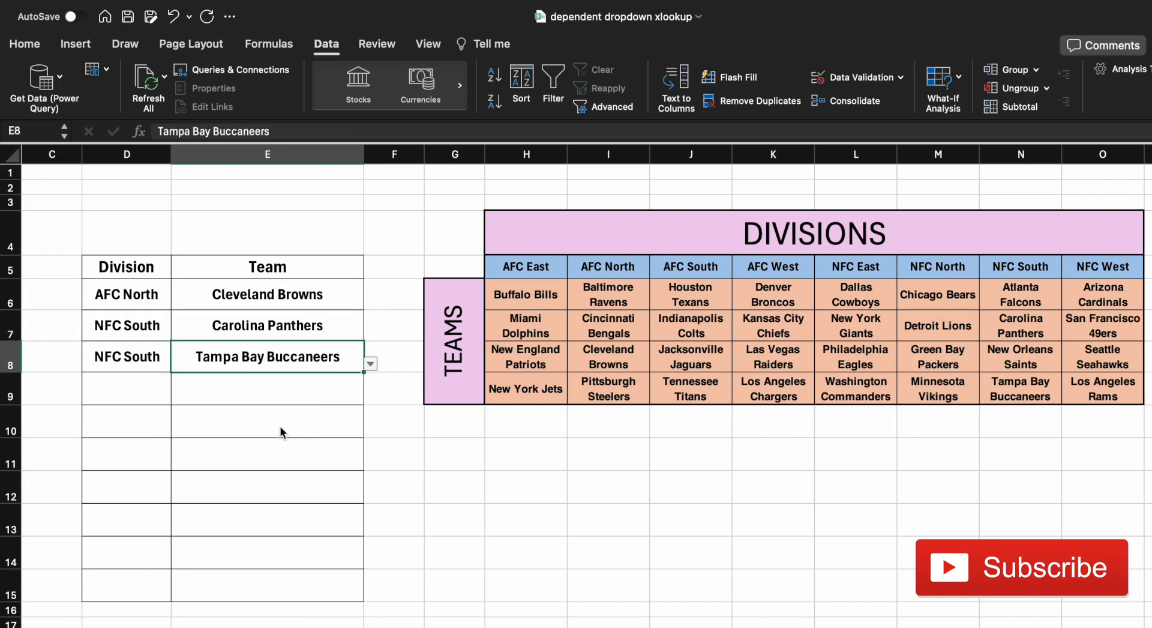
pyautogui.moveTo(244, 418)
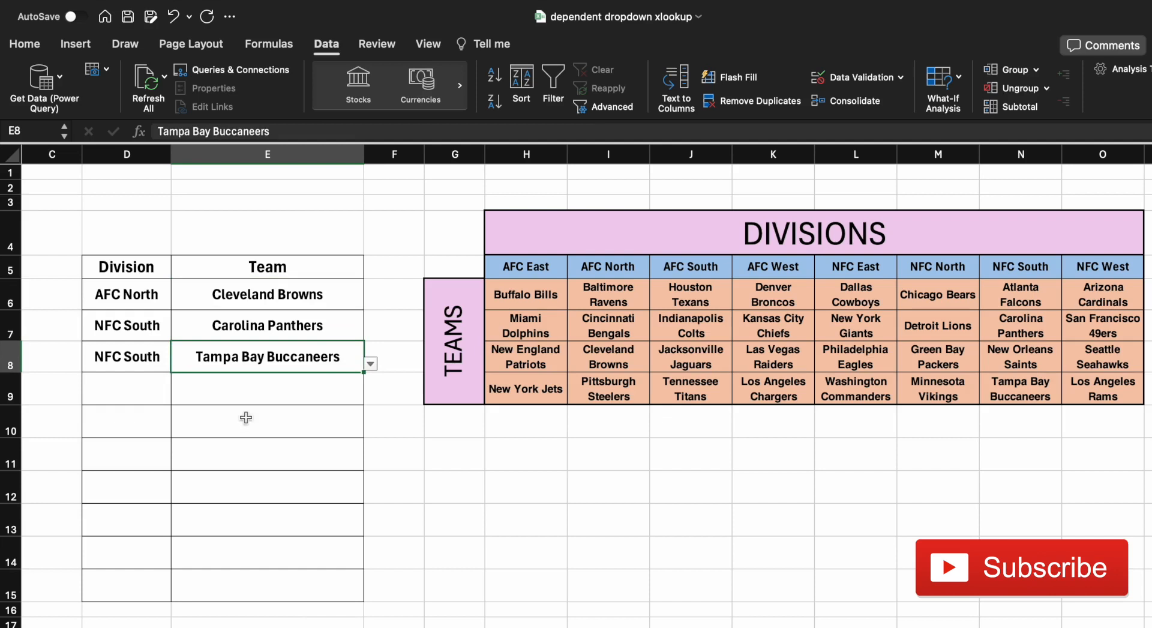
pyautogui.moveTo(218, 400)
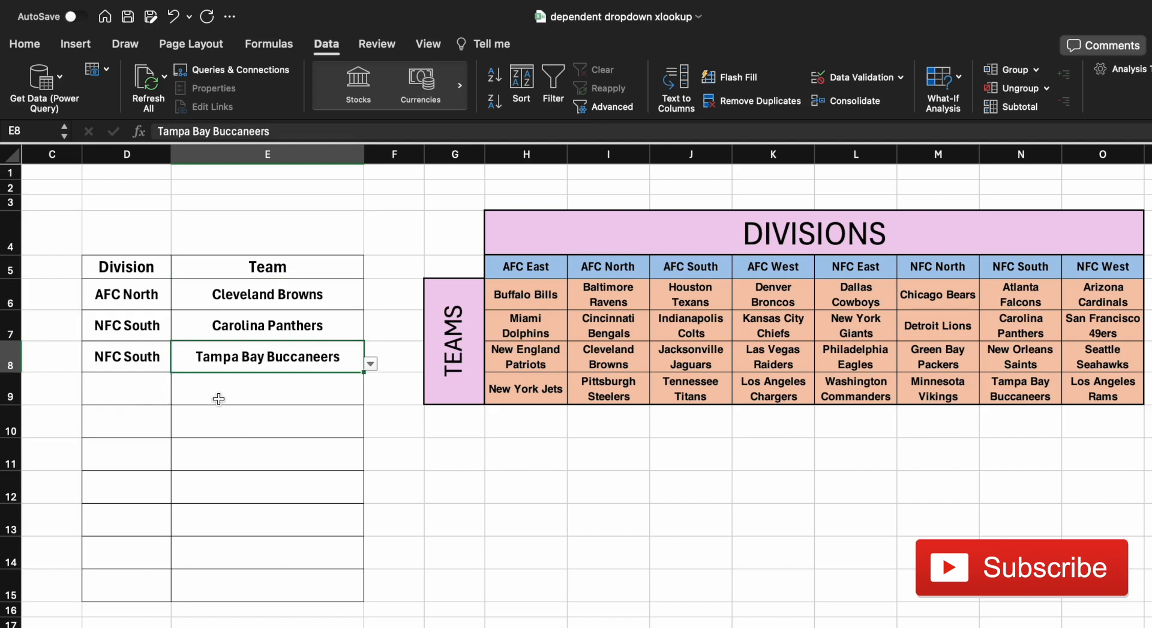
pyautogui.click(267, 388)
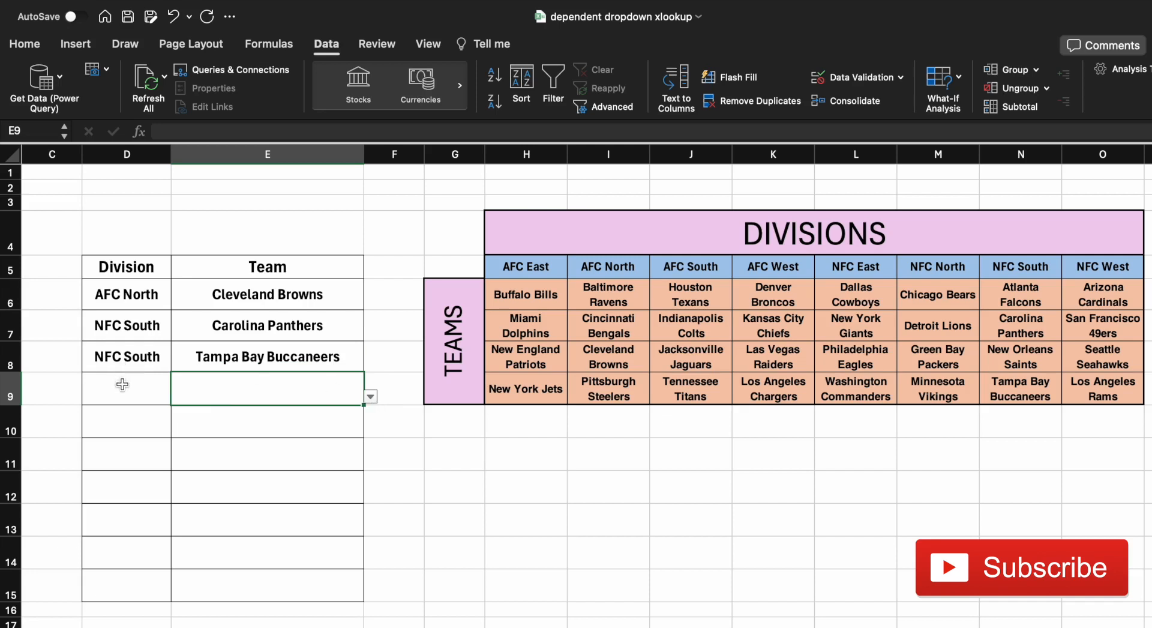
# Set row 9 to AFC South with Jacksonville Jaguars from its team dropdown
pyautogui.click(126, 387)
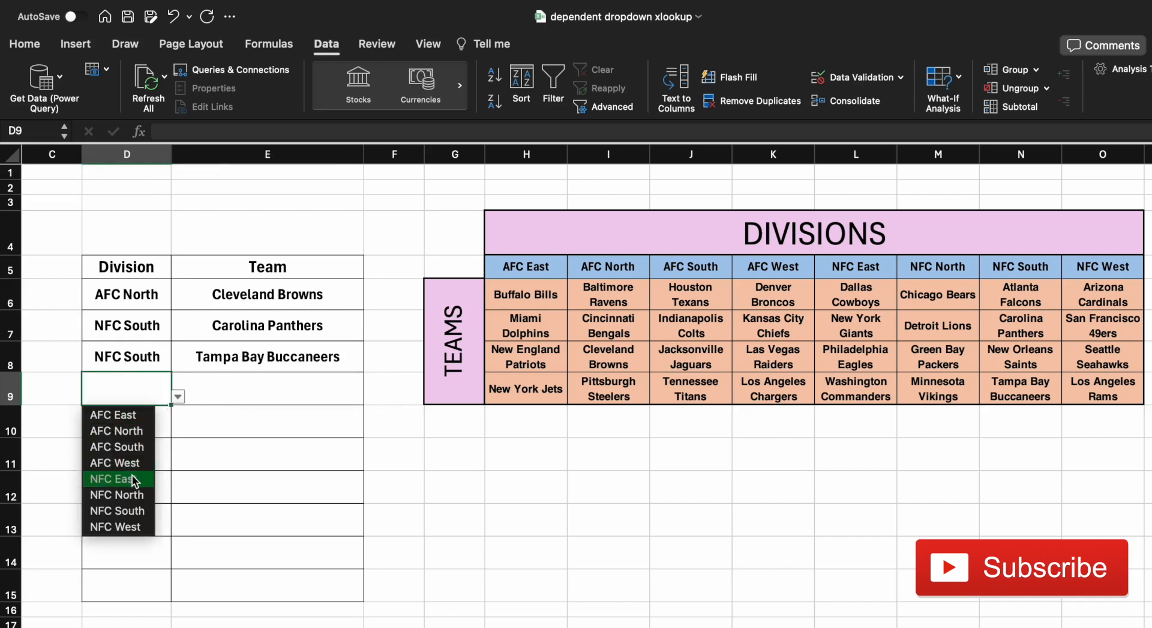
pyautogui.click(116, 446)
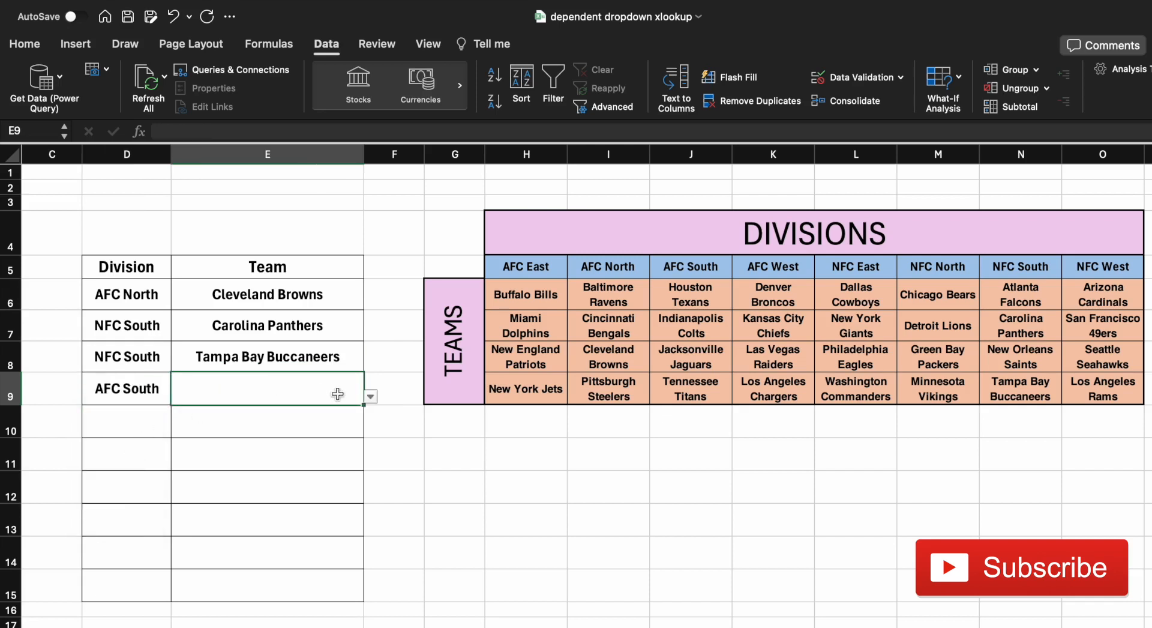
pyautogui.click(370, 397)
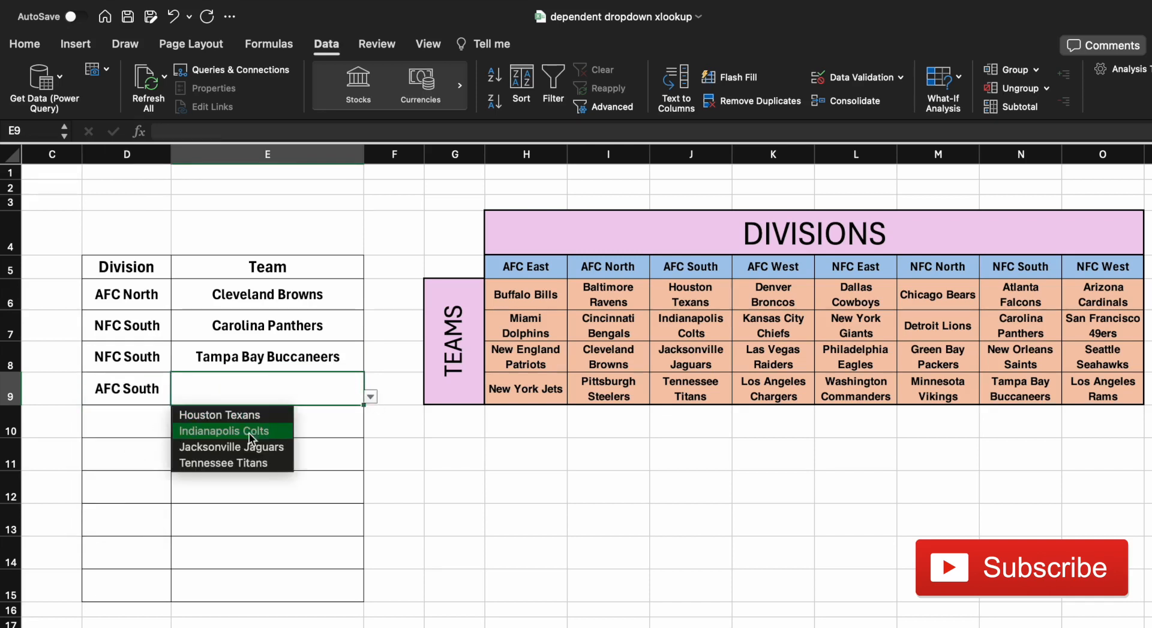
pyautogui.moveTo(248, 451)
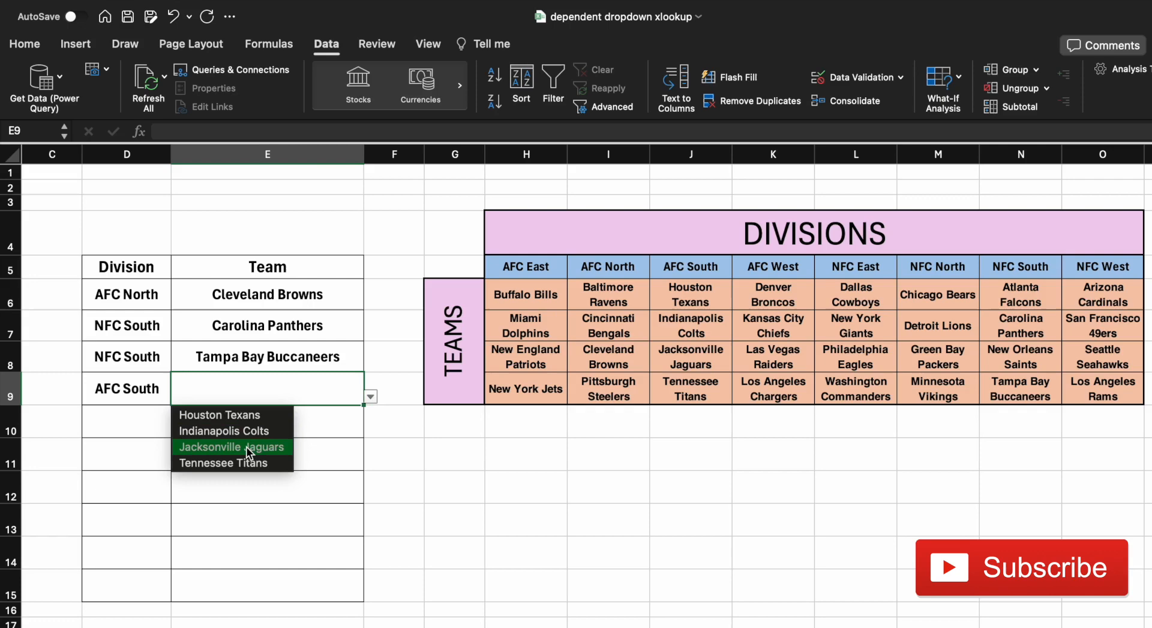
pyautogui.click(231, 447)
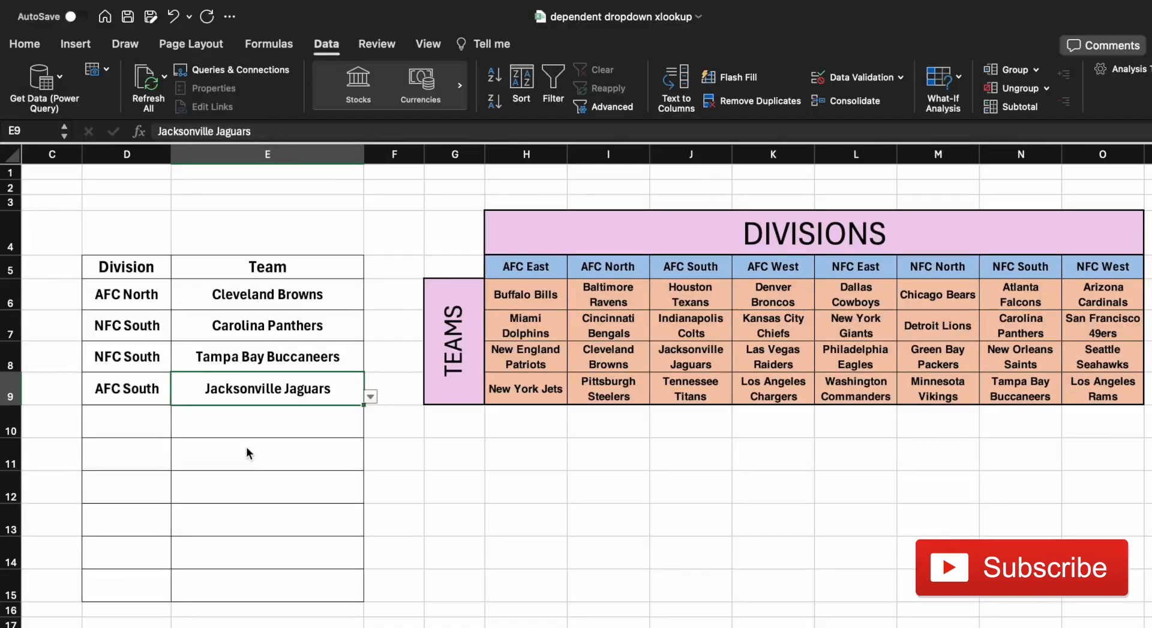